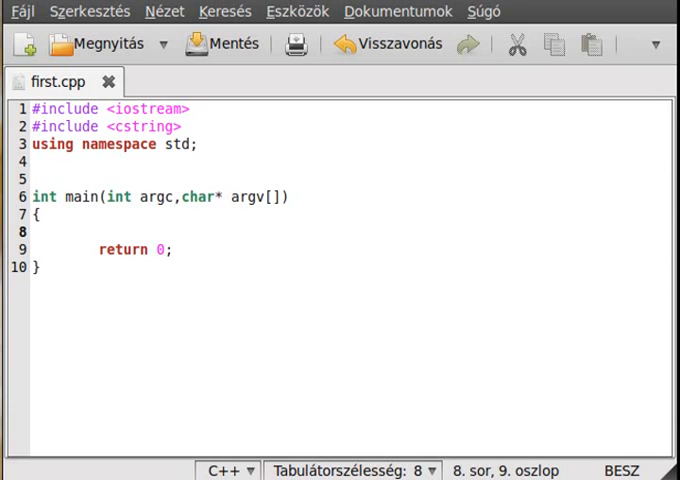
Add #include <cstdlib> and #include <ctime> below the cstring include in first.cpp
{"action": "left_click", "coordinate": [99, 231]}
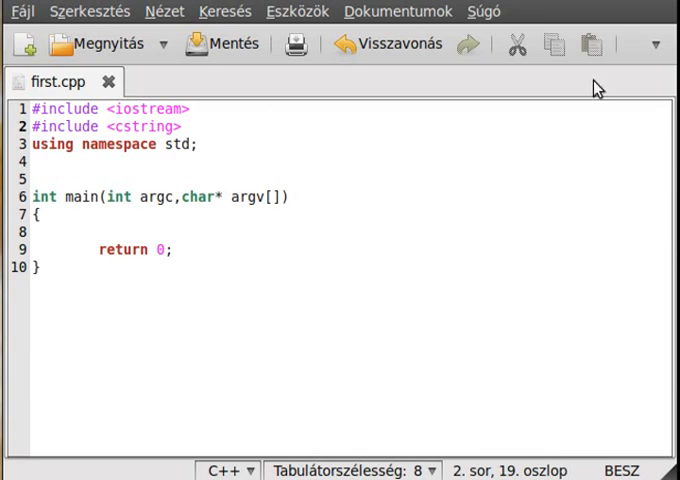
{"action": "type", "text": "#i"}
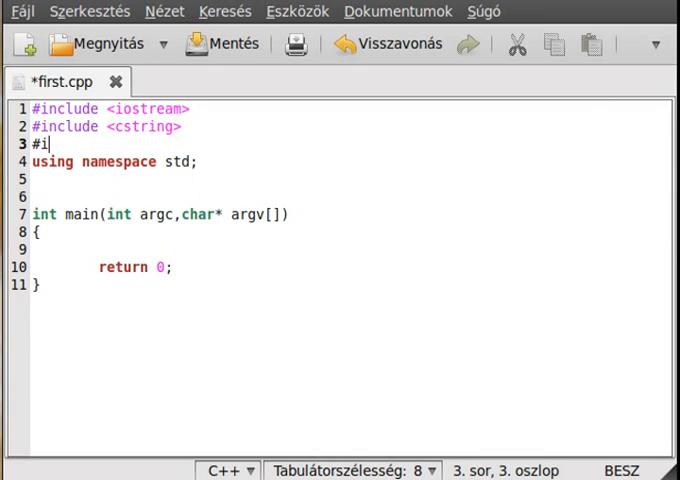
{"action": "type", "text": "nclude <>"}
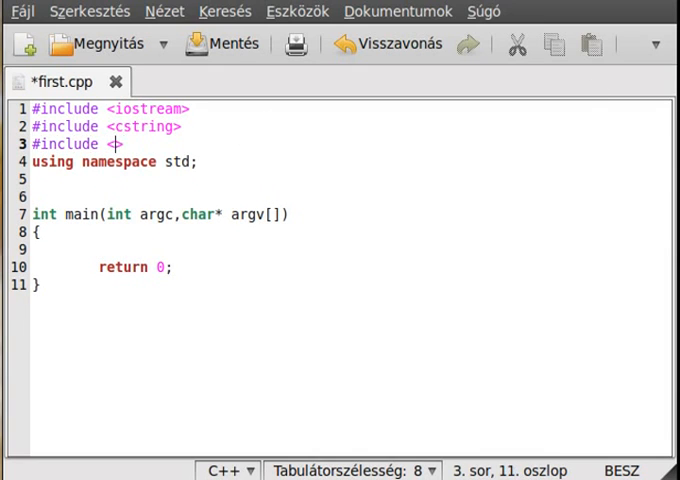
{"action": "type", "text": "cstdlib"}
{"action": "type", "text": "#include"}
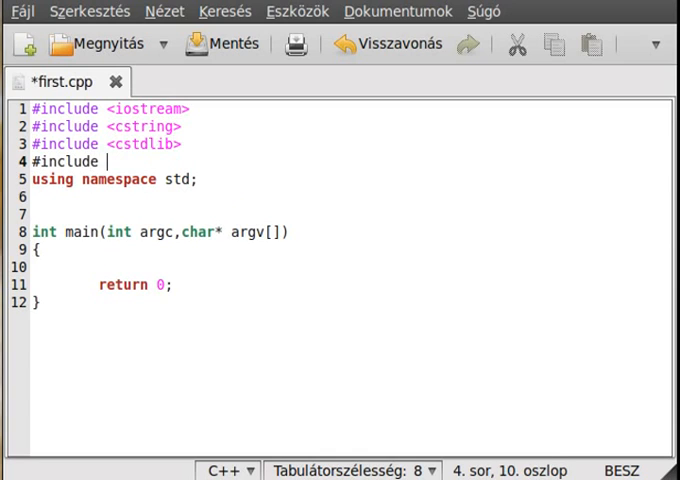
{"action": "type", "text": "<ctime>"}
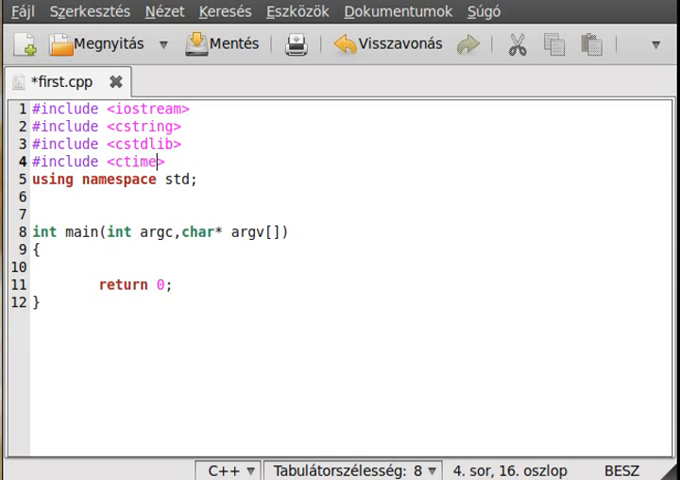
{"action": "mouse_move", "coordinate": [180, 161]}
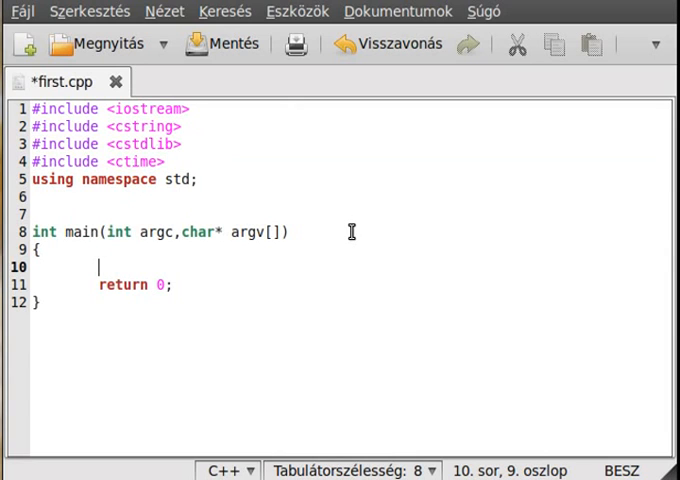
Write srand(time(0)); at the start of main, discarding a mistyped int i= declaration
{"action": "type", "text": "in"}
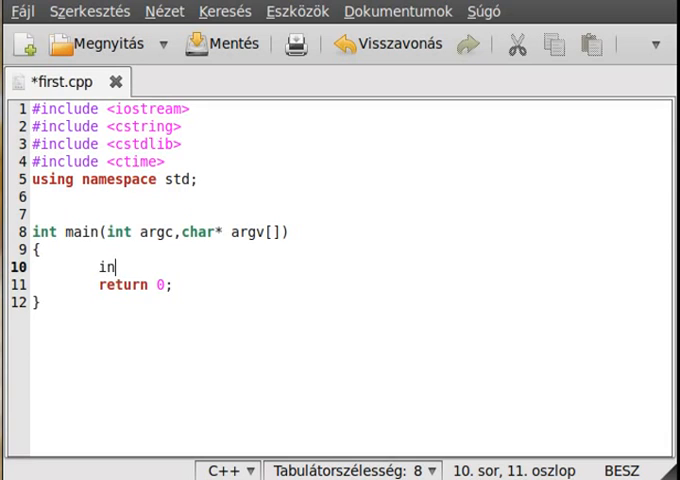
{"action": "type", "text": "t i="}
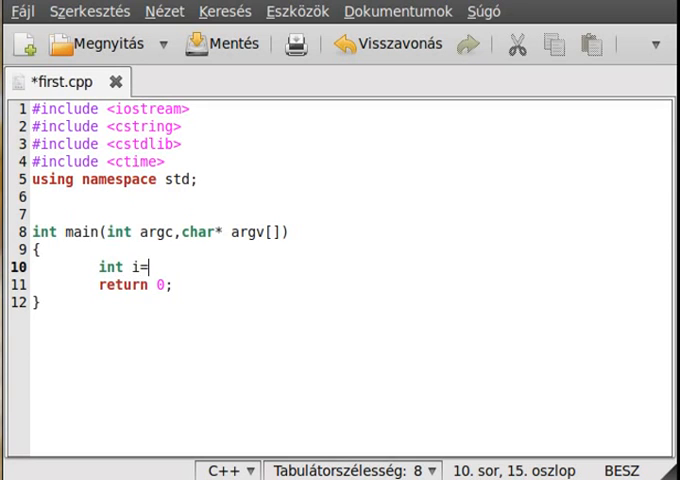
{"action": "key", "text": "BackSpace"}
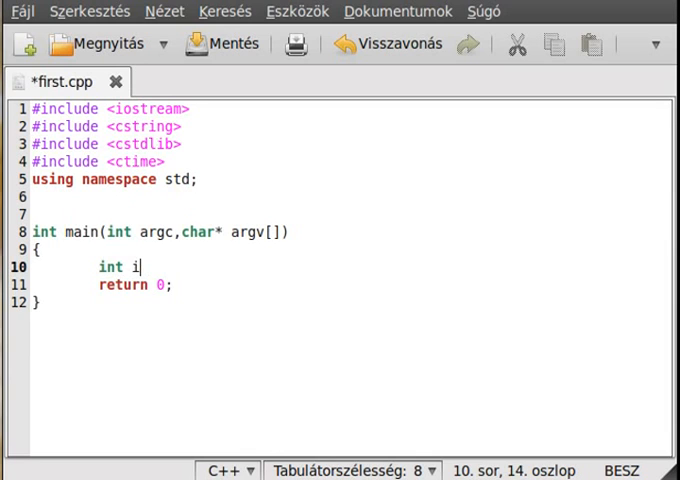
{"action": "type", "text": "srand("}
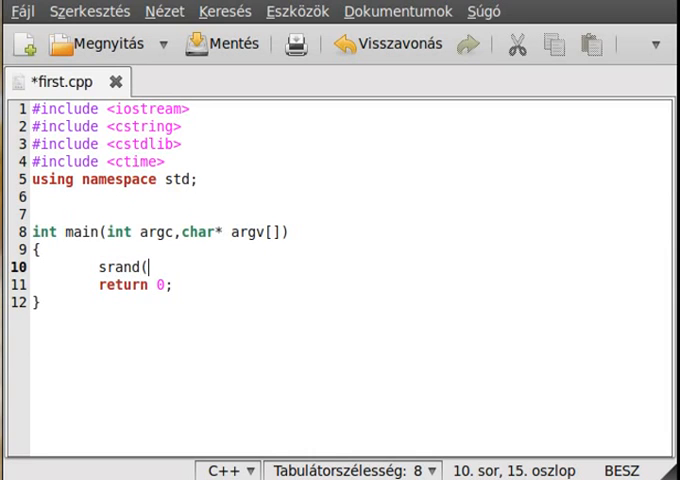
{"action": "type", "text": "time"}
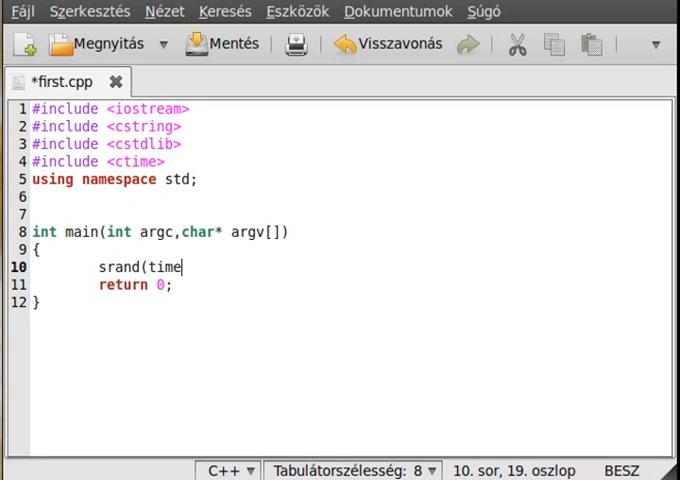
{"action": "type", "text": "(0));"}
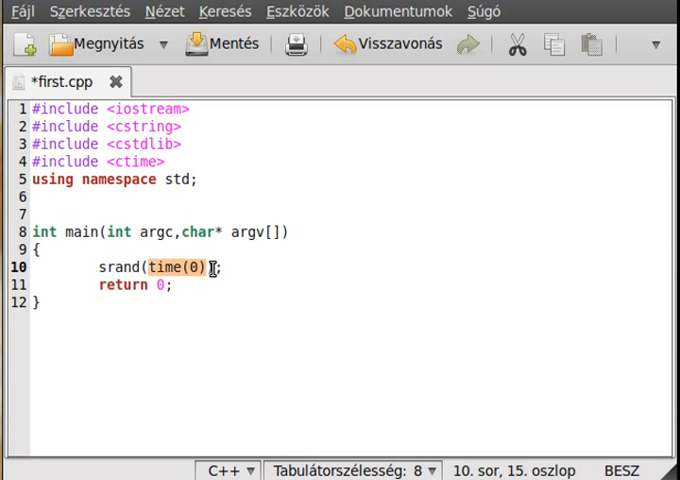
{"action": "type", "text": ");"}
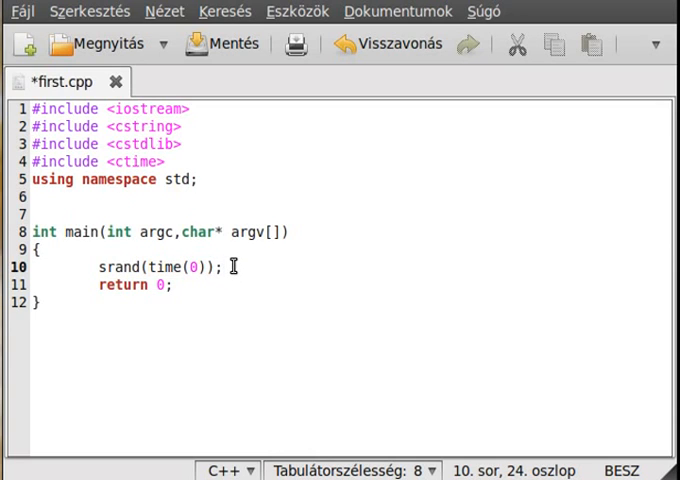
{"action": "left_click", "coordinate": [213, 267]}
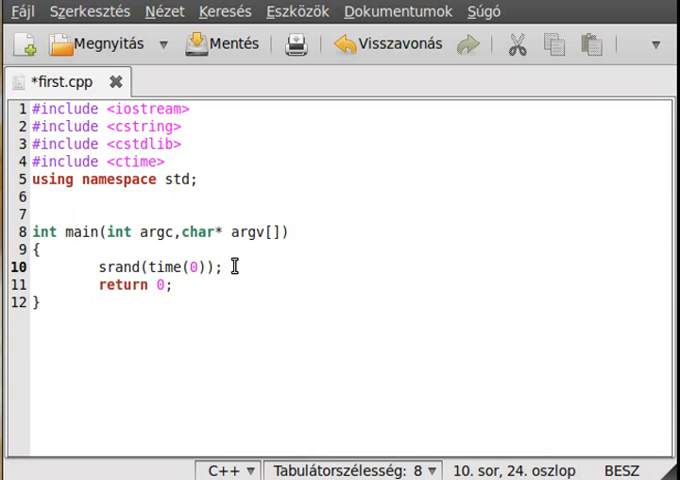
{"action": "mouse_move", "coordinate": [107, 341]}
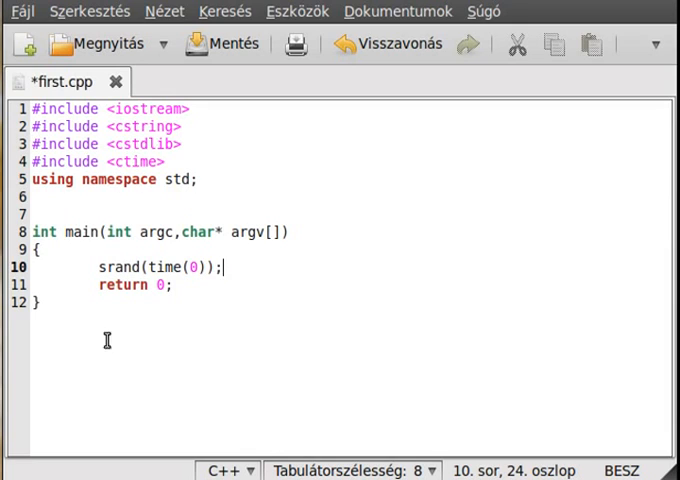
Comment out the srand line, add cout << time(0) << endl; below it, and save first.cpp
{"action": "type", "text": "//"}
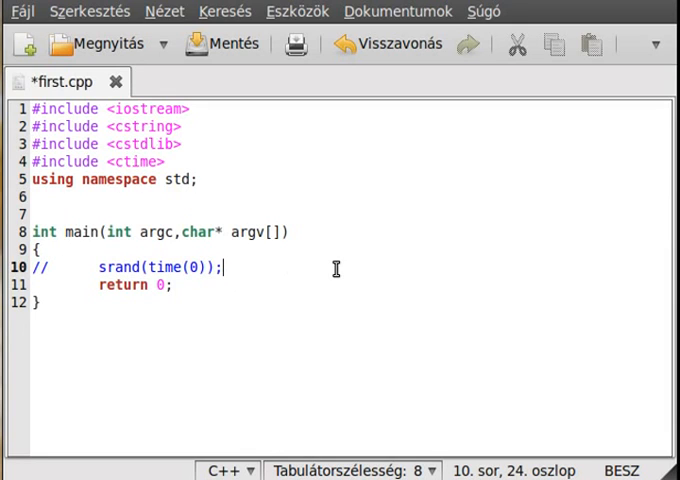
{"action": "type", "text": "cout << time"}
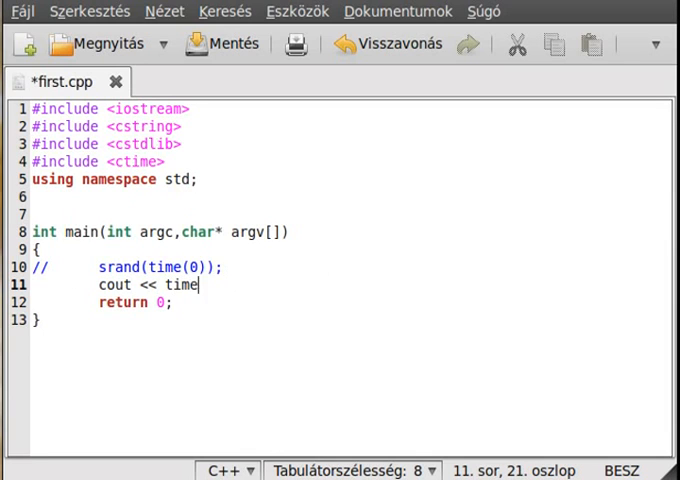
{"action": "type", "text": "(0) <<"}
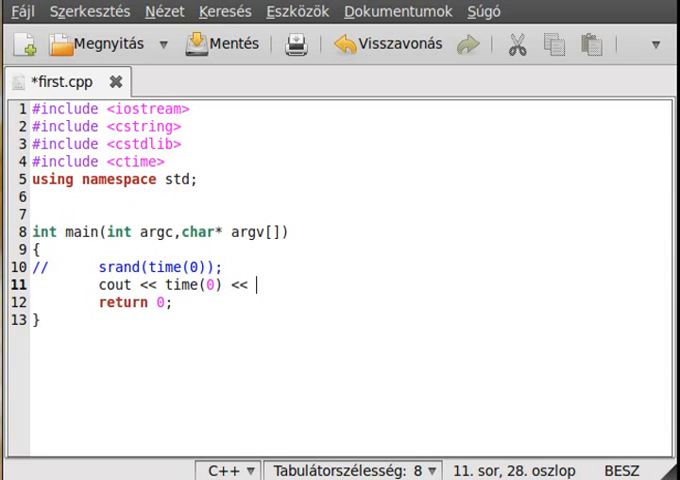
{"action": "type", "text": "endl;"}
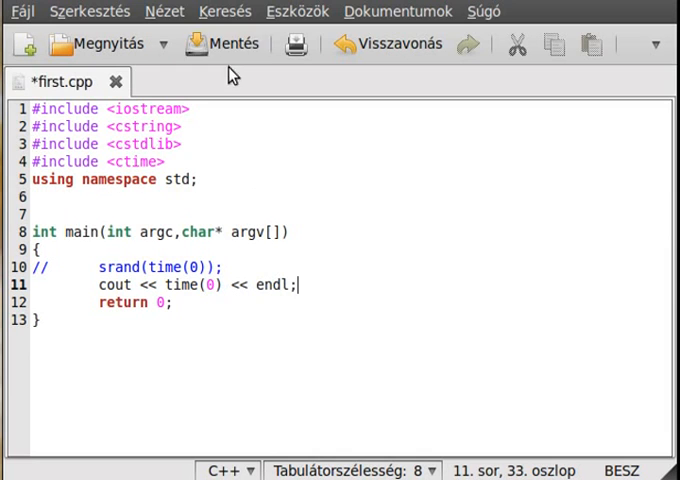
{"action": "left_click", "coordinate": [221, 43]}
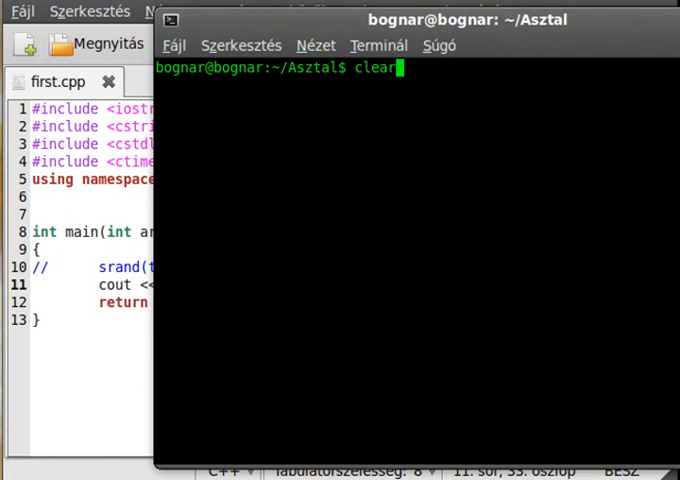
Compile first.cpp with g++ and run ./a.out repeatedly to see the printed time change
{"action": "type", "text": "g++ first.cpp"}
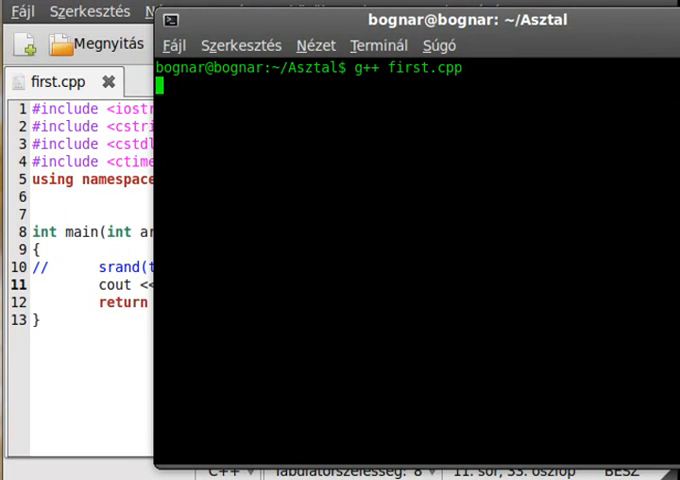
{"action": "type", "text": "a"}
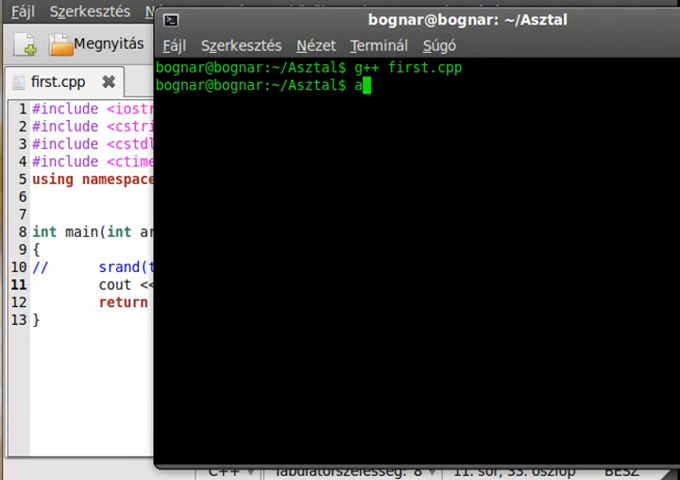
{"action": "key", "text": "BackSpace"}
{"action": "type", "text": "./a.out"}
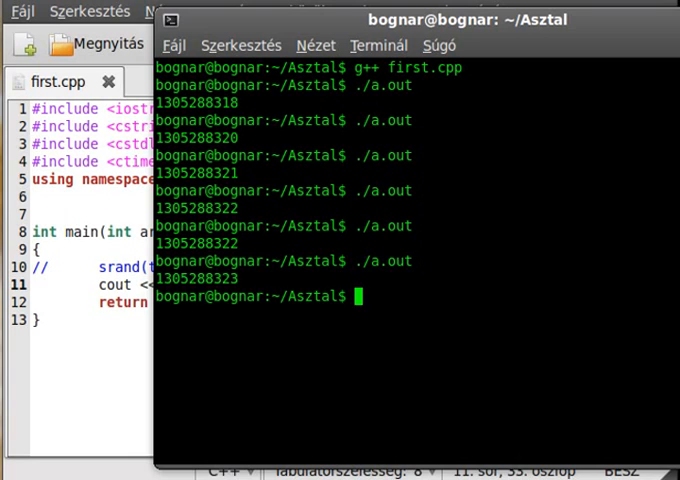
{"action": "key", "text": "Return"}
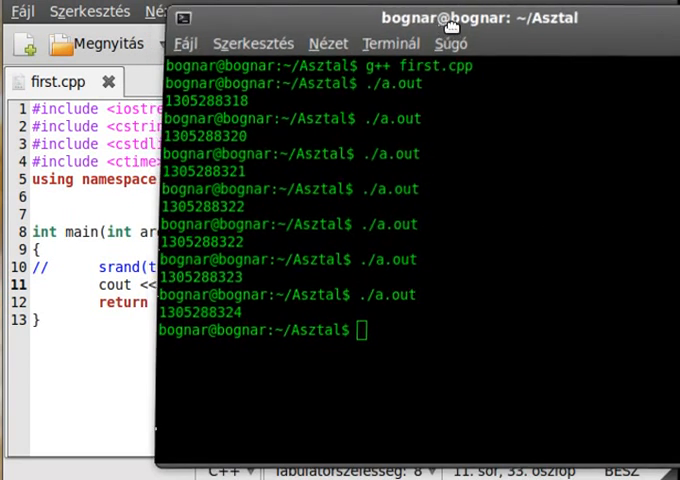
{"action": "left_click", "coordinate": [90, 267]}
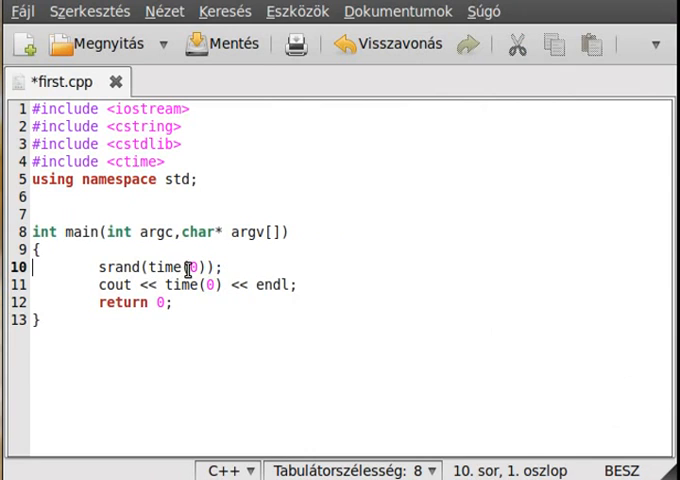
Store rand()%100+1 in int i after seeding and start a cout << statement below it
{"action": "double_click", "coordinate": [117, 268]}
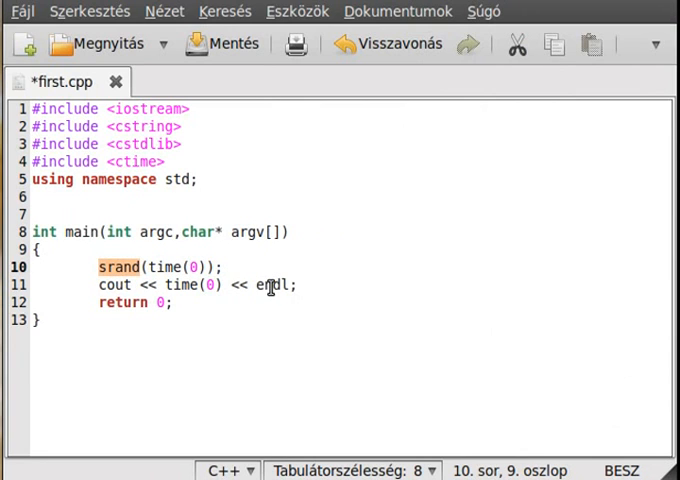
{"action": "mouse_move", "coordinate": [297, 266]}
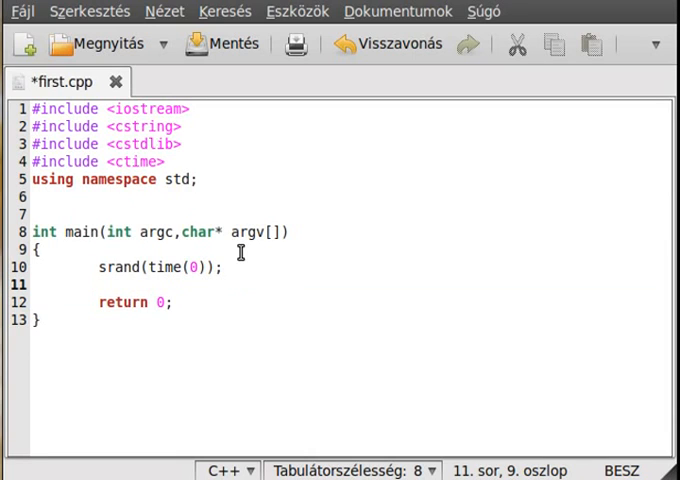
{"action": "type", "text": "int"}
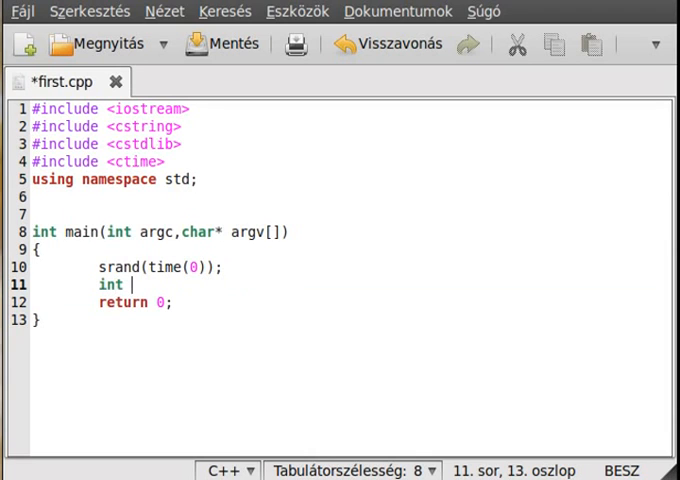
{"action": "type", "text": "i="}
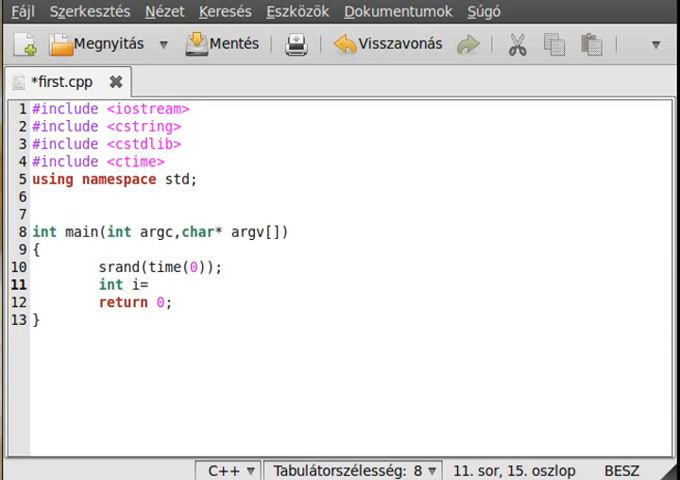
{"action": "type", "text": "rand()"}
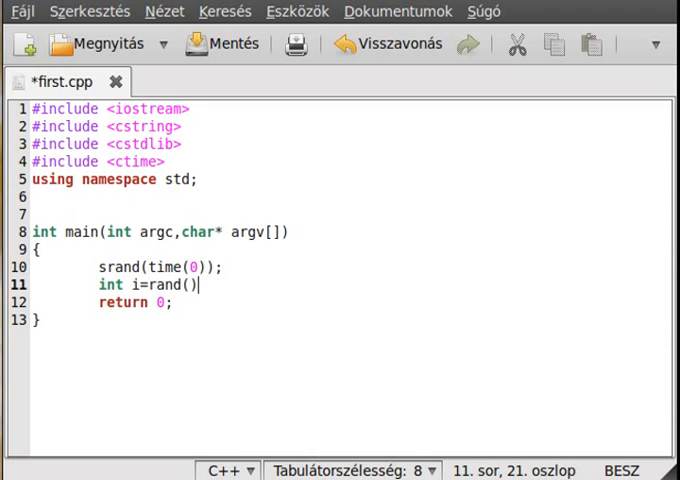
{"action": "type", "text": "%"}
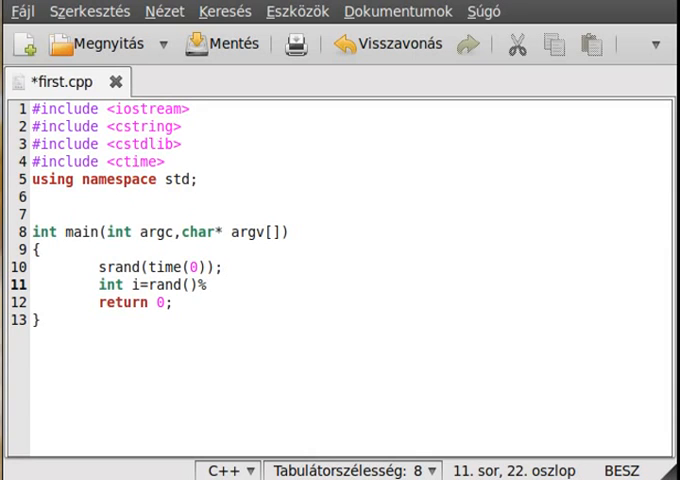
{"action": "type", "text": "100;"}
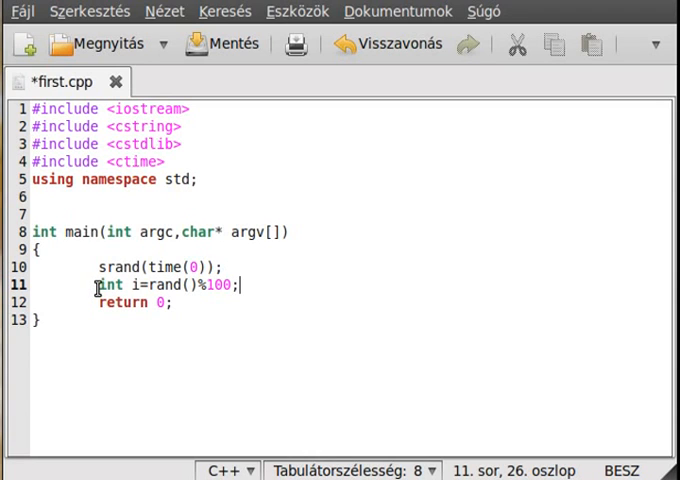
{"action": "mouse_move", "coordinate": [240, 288]}
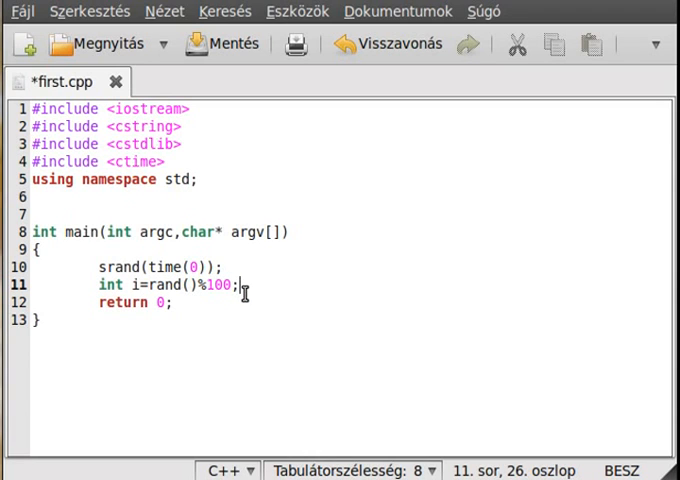
{"action": "mouse_move", "coordinate": [600, 307]}
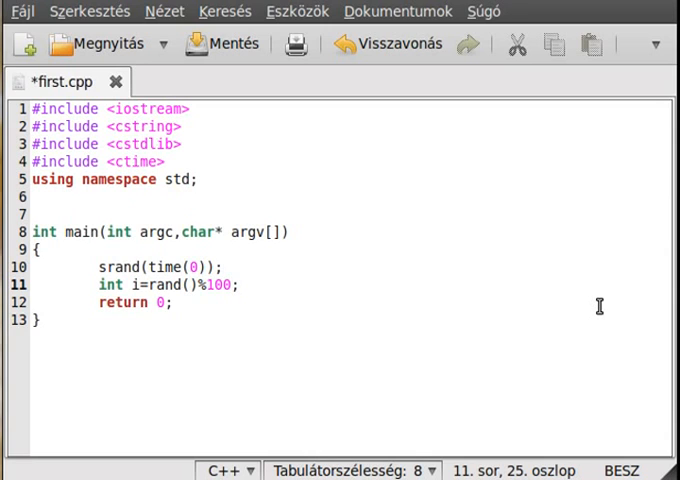
{"action": "type", "text": "+1"}
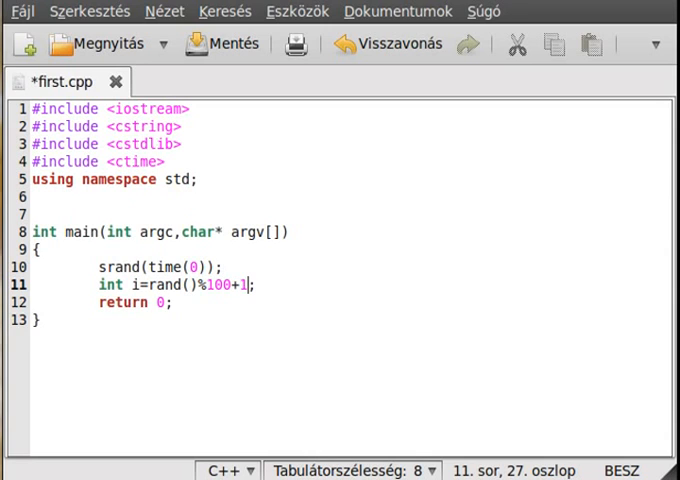
{"action": "mouse_move", "coordinate": [232, 95]}
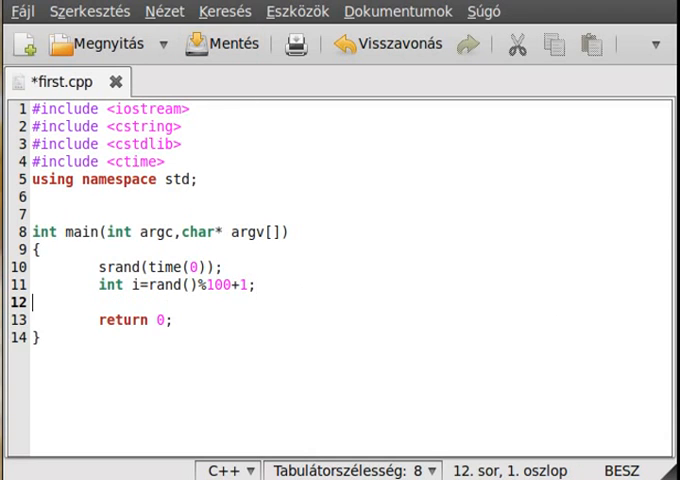
{"action": "type", "text": "cout"}
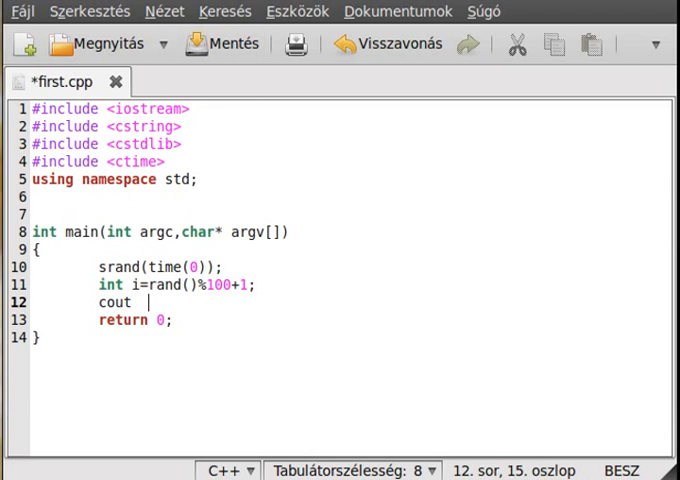
{"action": "type", "text": "<<"}
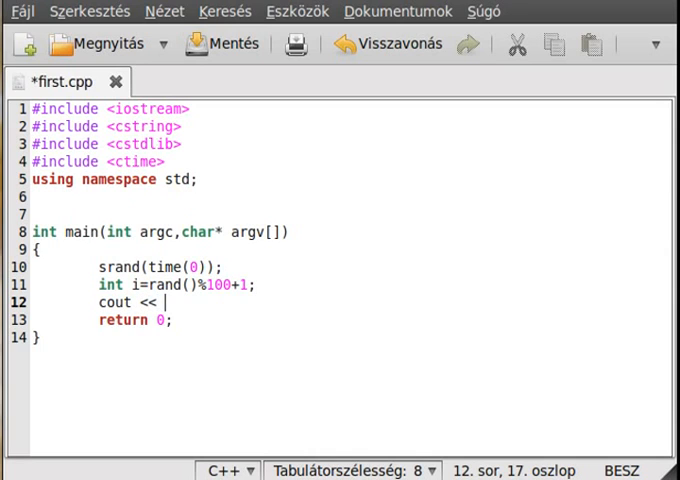
Finish line 12 as cout << i << endl; to print the random number
{"action": "type", "text": "r"}
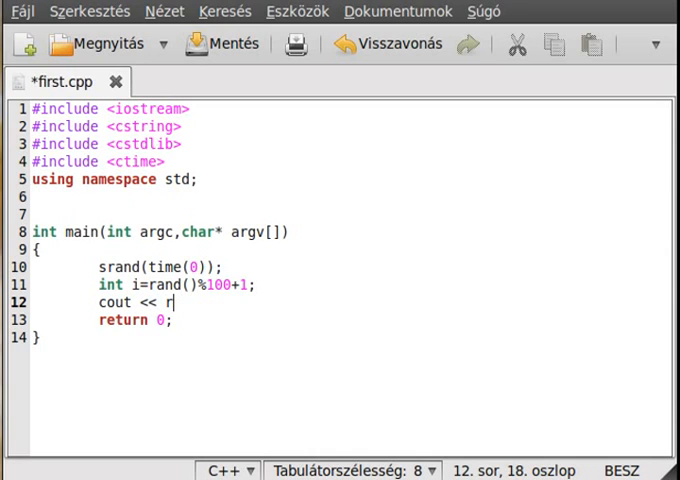
{"action": "type", "text": "i << endl;"}
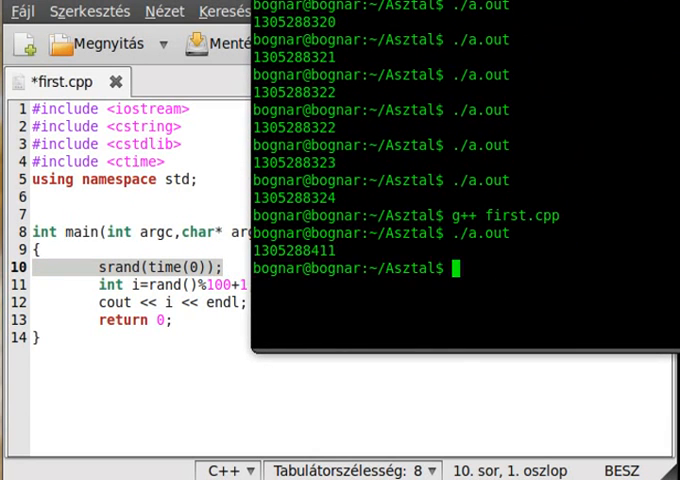
Save, recompile with g++, and rerun the program several times, getting numbers like 42 and 65
{"action": "key", "text": "Return"}
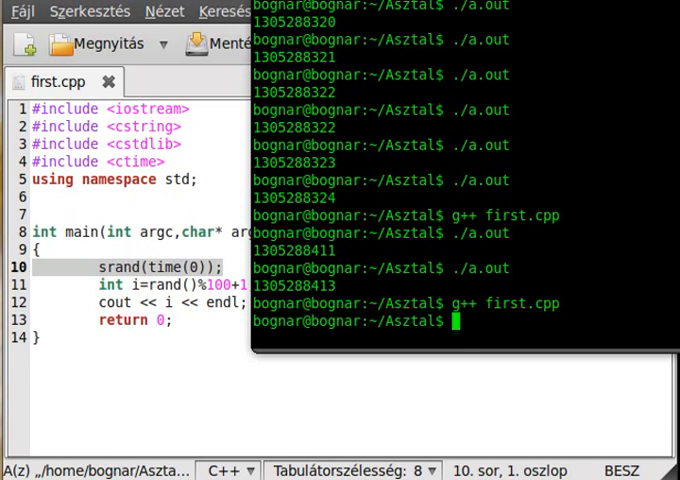
{"action": "key", "text": "Return"}
{"action": "type", "text": "./a.out"}
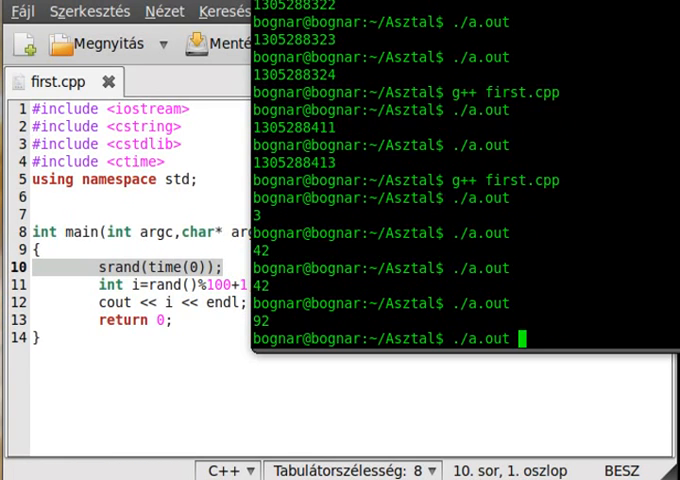
{"action": "key", "text": "Return"}
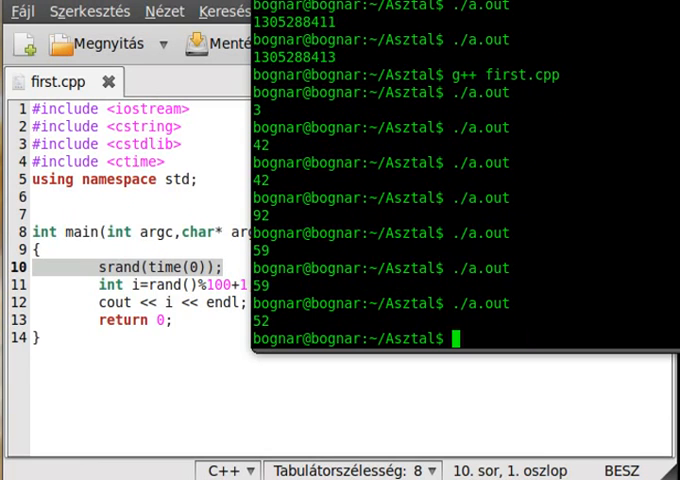
{"action": "key", "text": "Return"}
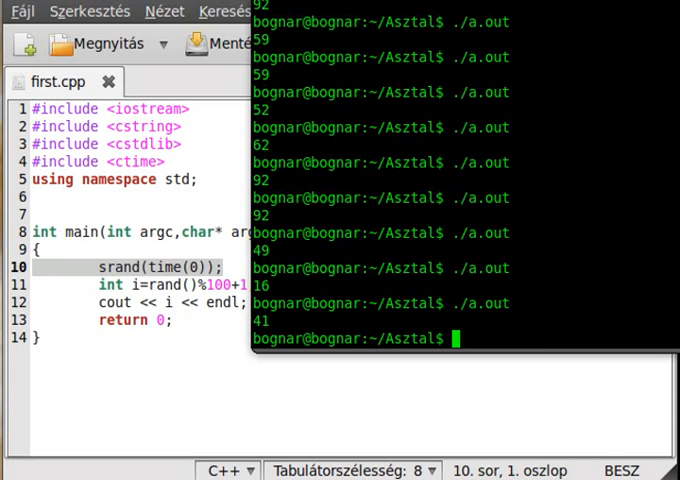
{"action": "key", "text": "Return"}
{"action": "type", "text": "./a.out"}
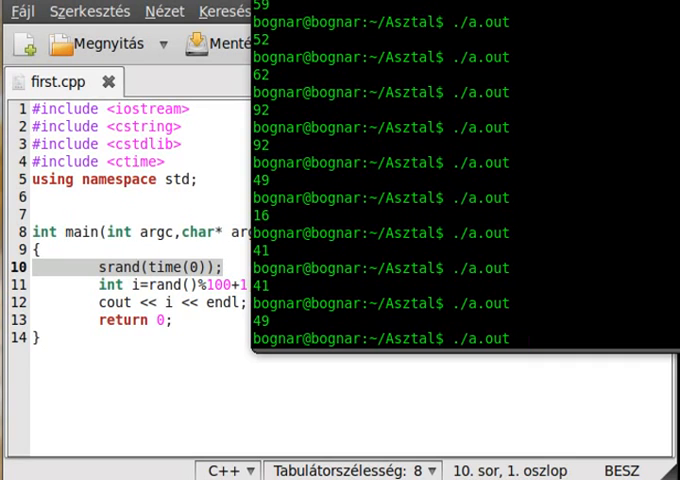
{"action": "key", "text": "Return"}
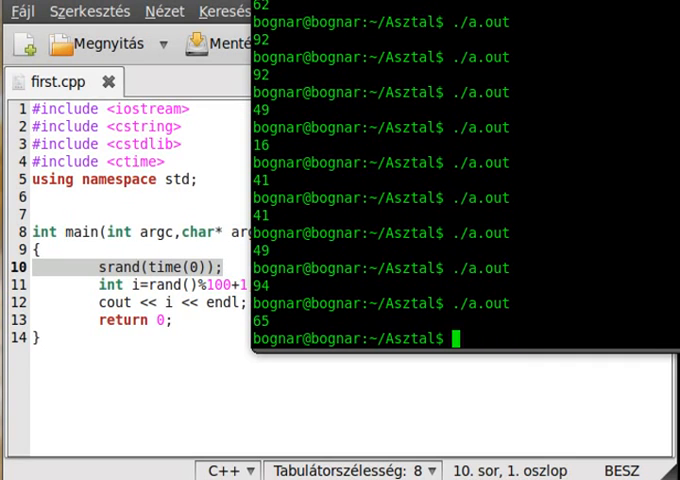
{"action": "key", "text": "Return"}
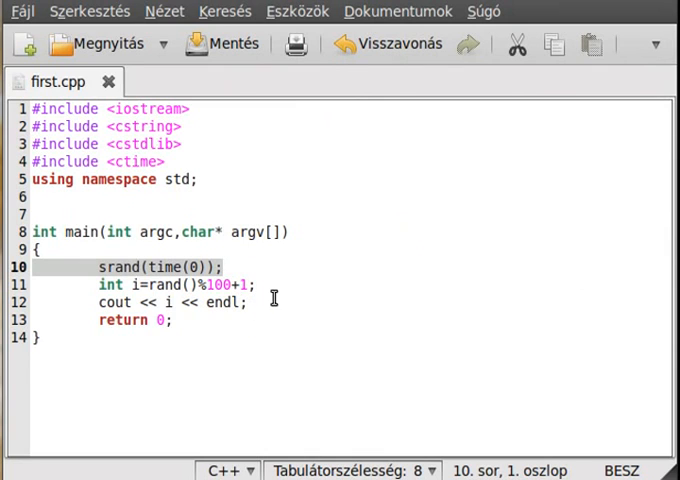
Rename variable i to random, add int guess; on line 12, and delete the cout line
{"action": "left_click", "coordinate": [245, 302]}
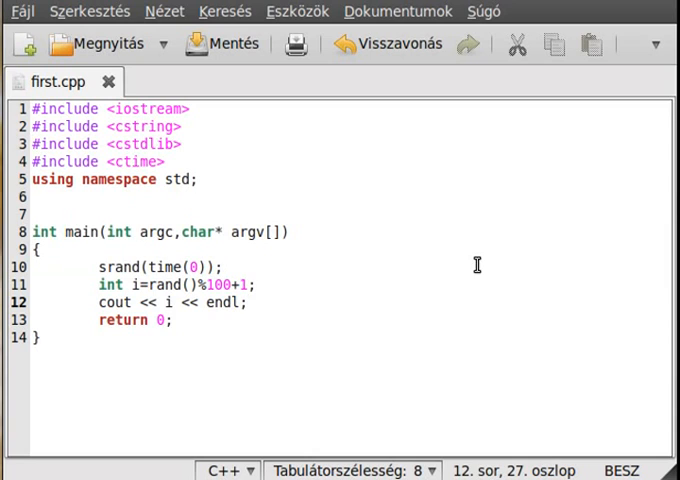
{"action": "left_click", "coordinate": [137, 285]}
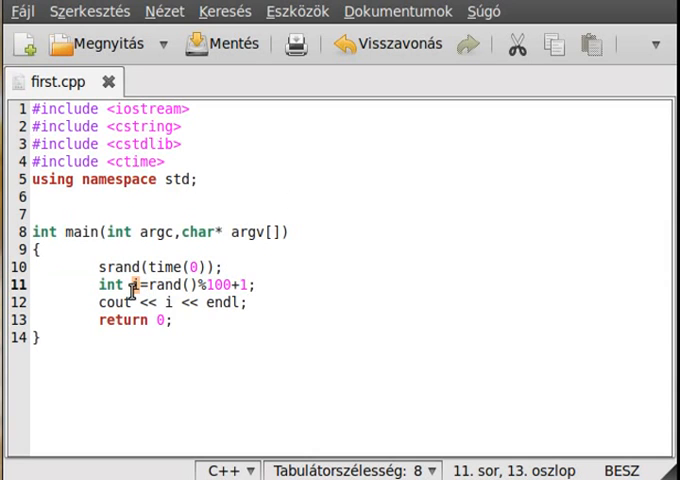
{"action": "type", "text": "random"}
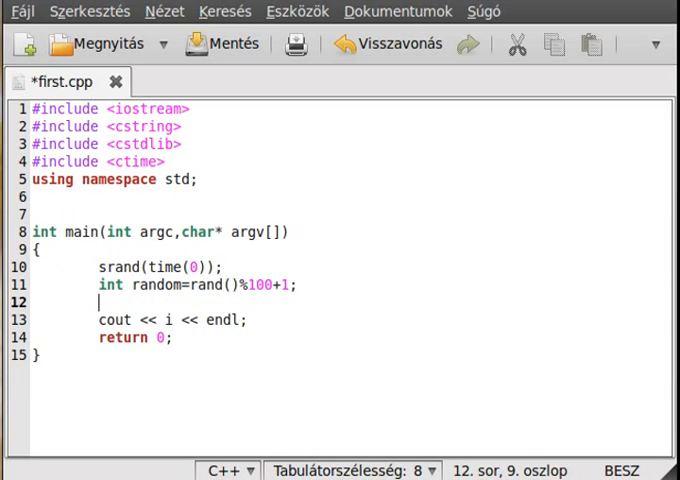
{"action": "type", "text": "int"}
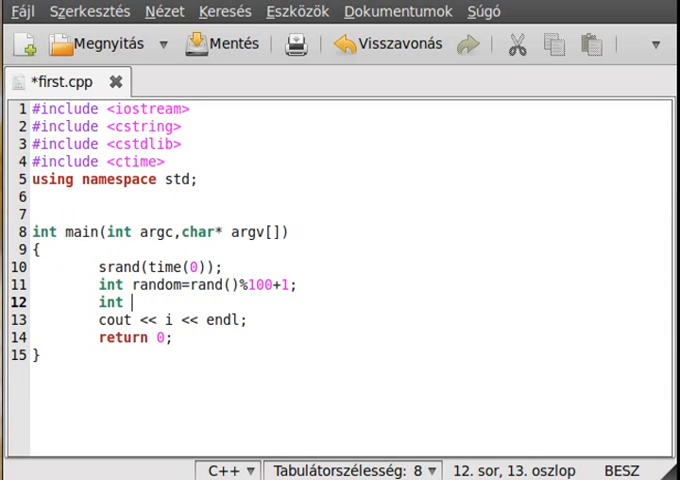
{"action": "type", "text": "guess;"}
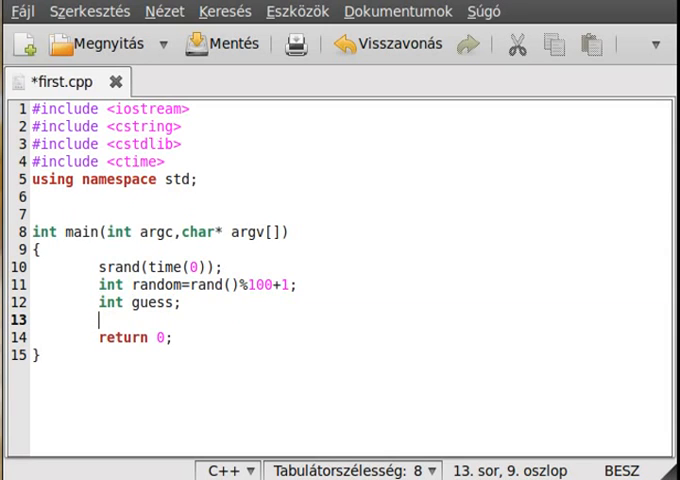
Add an infinite while(1) { } loop below the guess declaration
{"action": "type", "text": "while("}
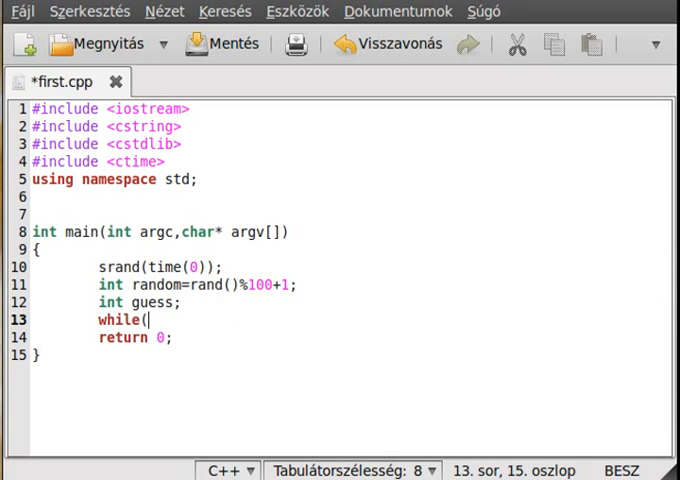
{"action": "type", "text": "1)"}
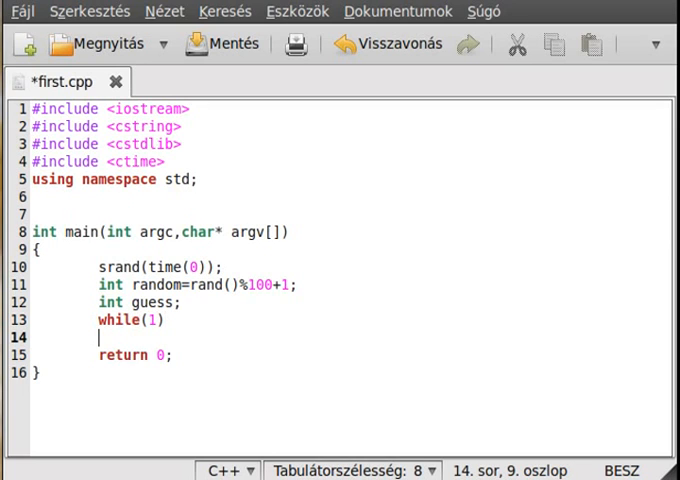
{"action": "type", "text": "{"}
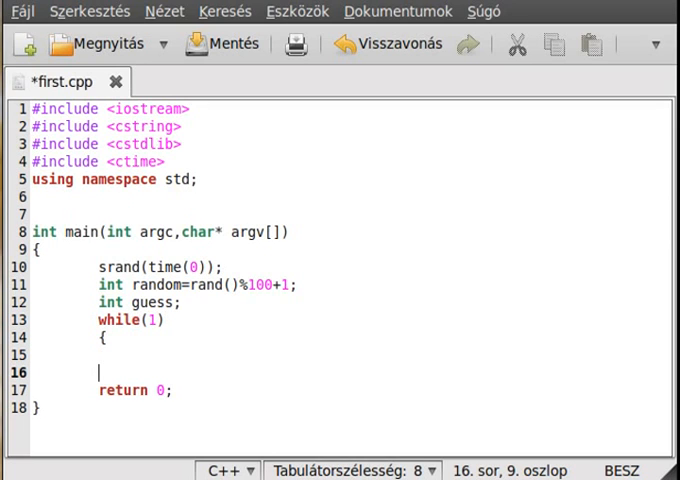
{"action": "type", "text": "}"}
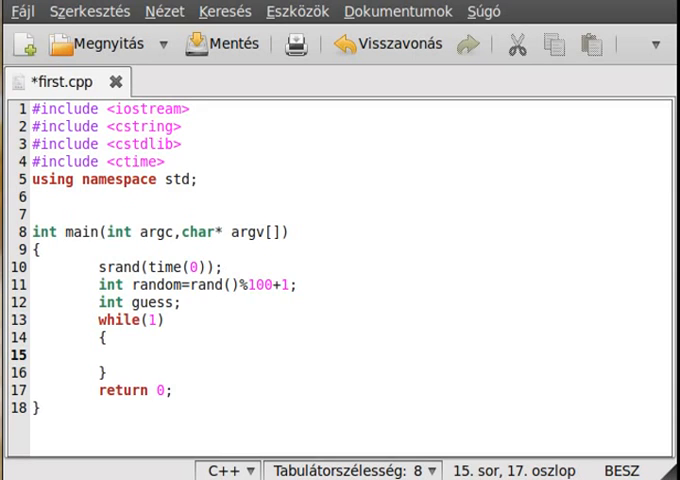
Type the statement cout << "Write a number: "; inside the loop
{"action": "type", "text": "cout <<"}
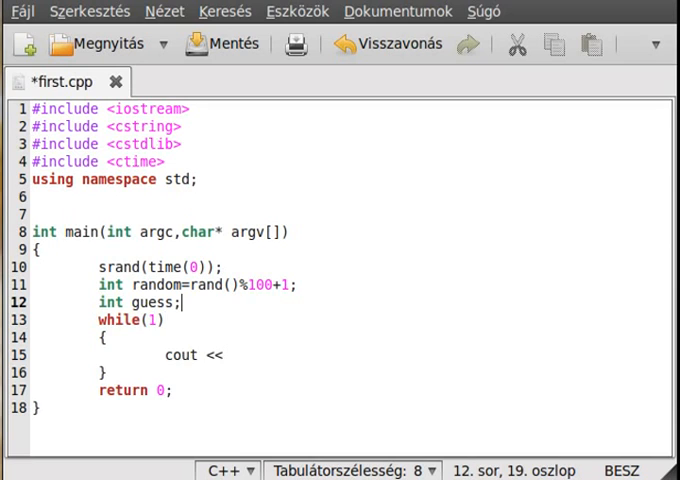
{"action": "type", "text": "cout"}
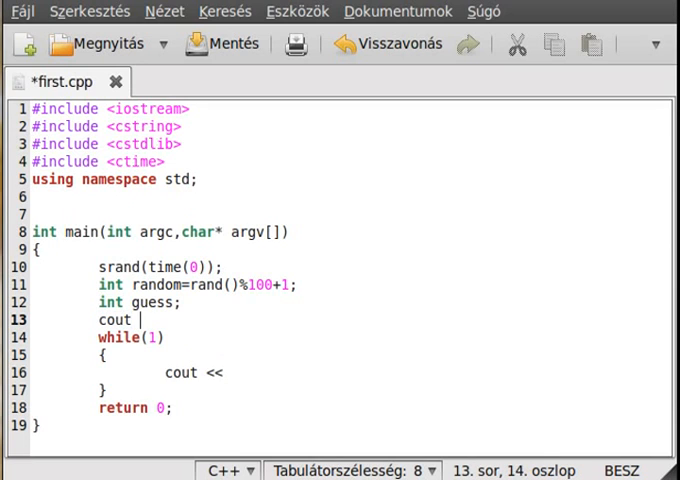
{"action": "type", "text": "<< \"Wri"}
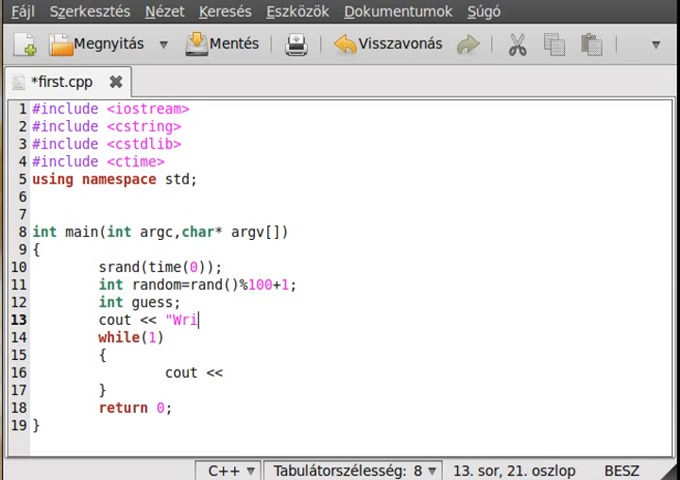
{"action": "type", "text": "te a number"}
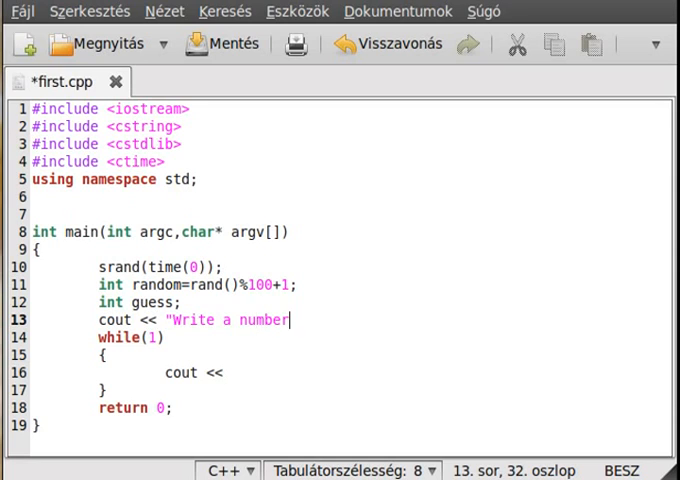
{"action": "type", "text": ": \""}
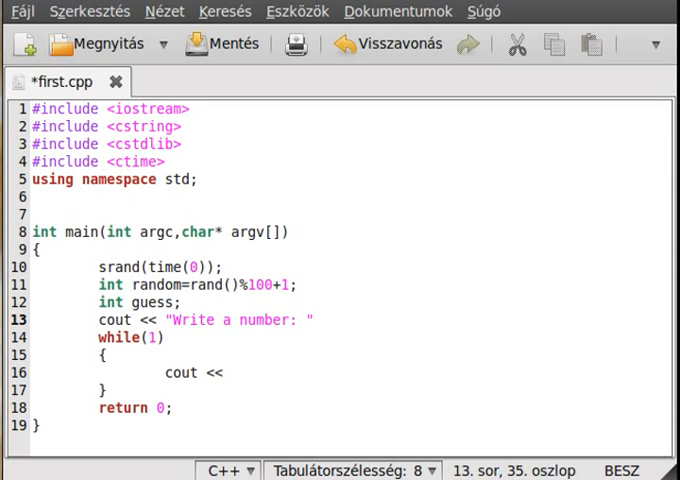
{"action": "type", "text": ";"}
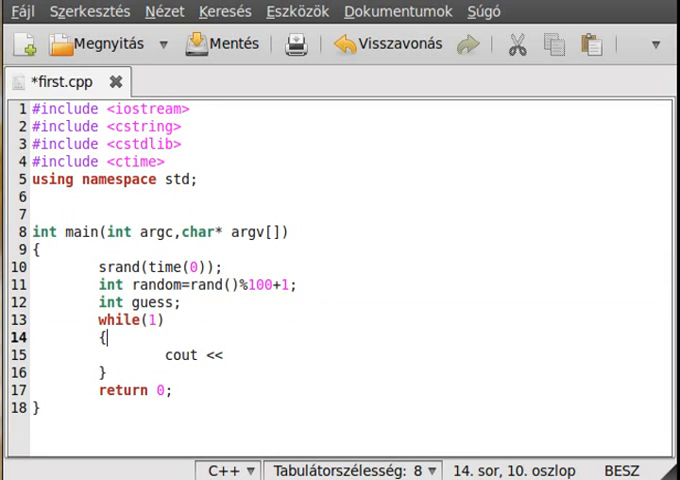
Complete the "Write a number: " prompt and add an indented cin >> read; line below it
{"action": "type", "text": "\"Write a number: \";"}
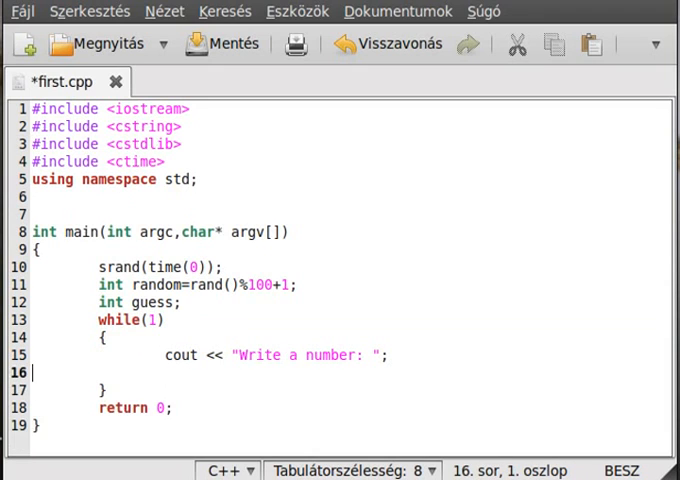
{"action": "key", "text": "Tab"}
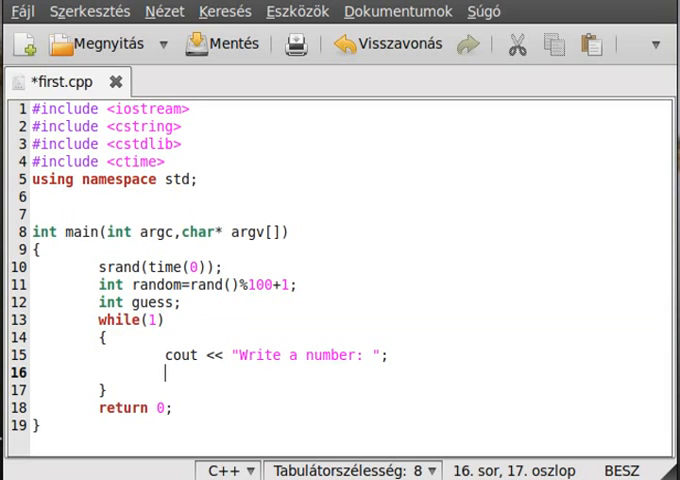
{"action": "type", "text": "cin >>"}
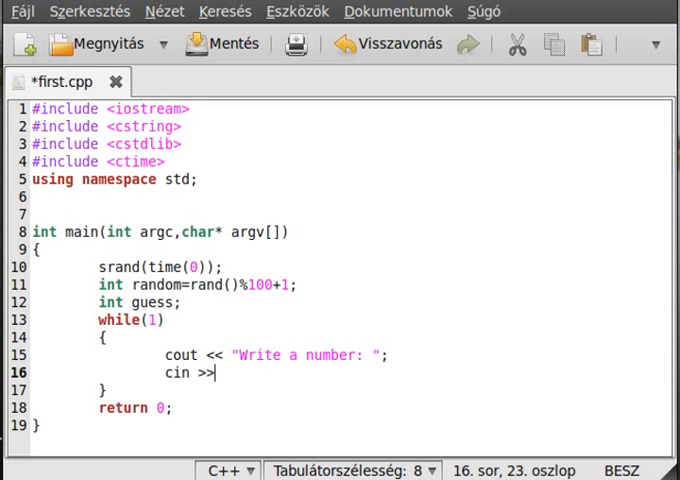
{"action": "type", "text": "read;"}
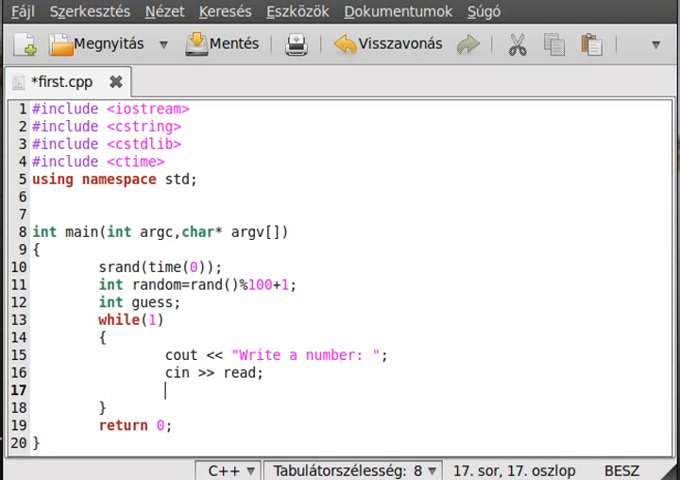
Add if(guess>random) printing "\nIt is too big" followed by endl
{"action": "type", "text": "if("}
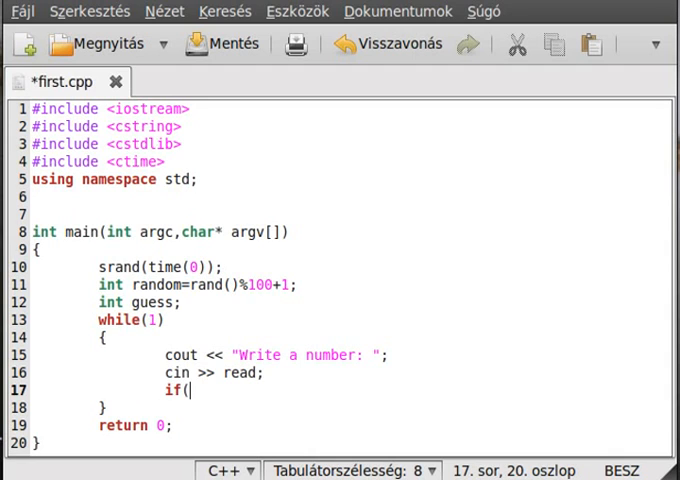
{"action": "type", "text": "guess"}
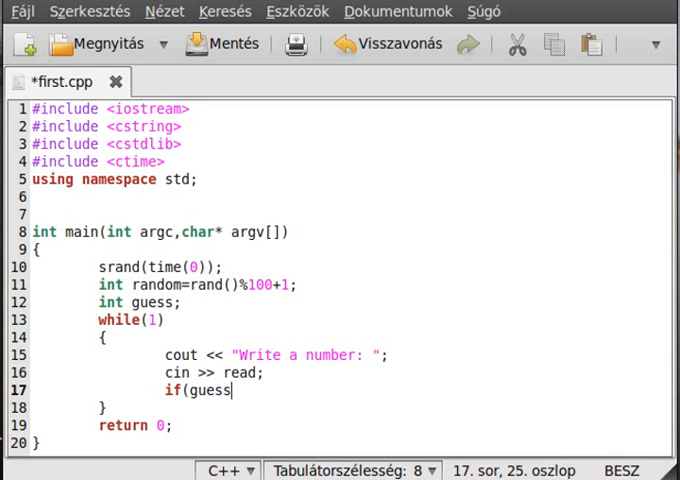
{"action": "type", "text": ">"}
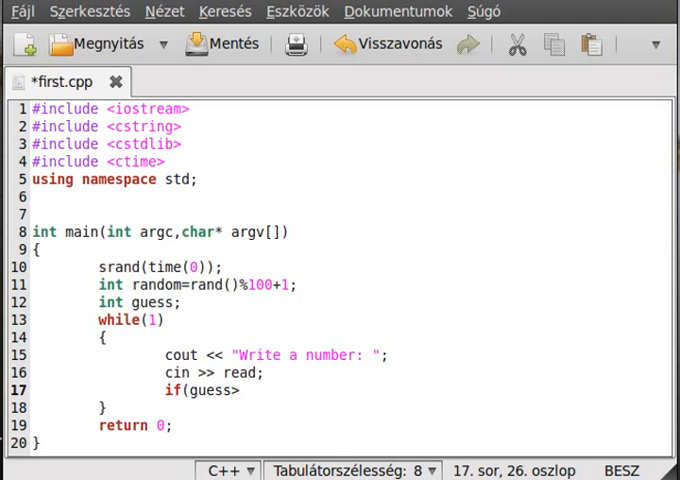
{"action": "left_click", "coordinate": [238, 390]}
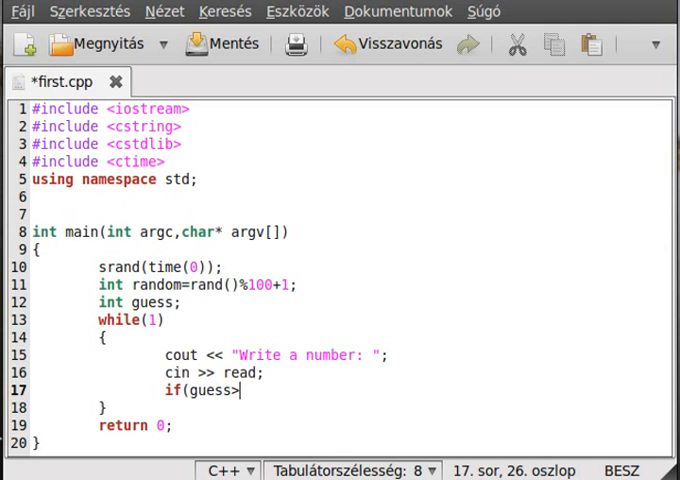
{"action": "type", "text": "randoim"}
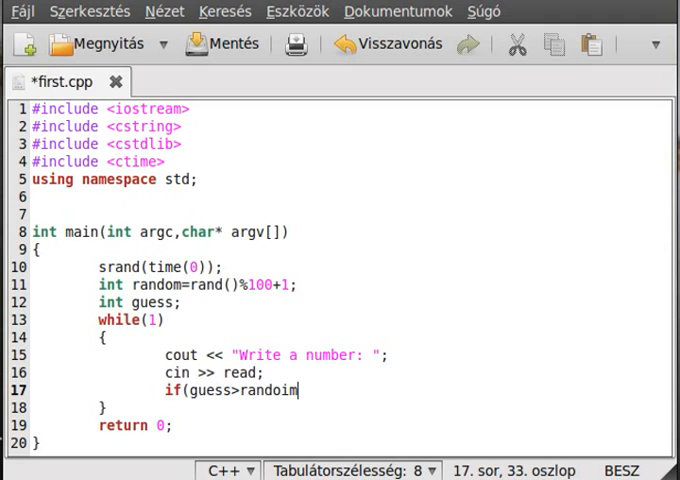
{"action": "key", "text": "Return"}
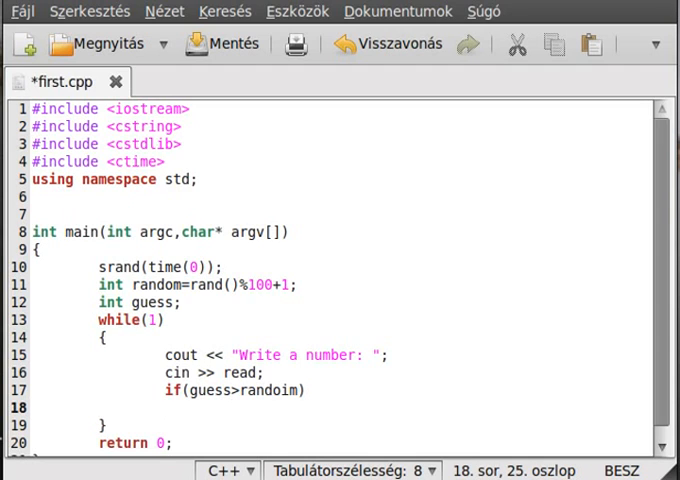
{"action": "type", "text": "cout << \""}
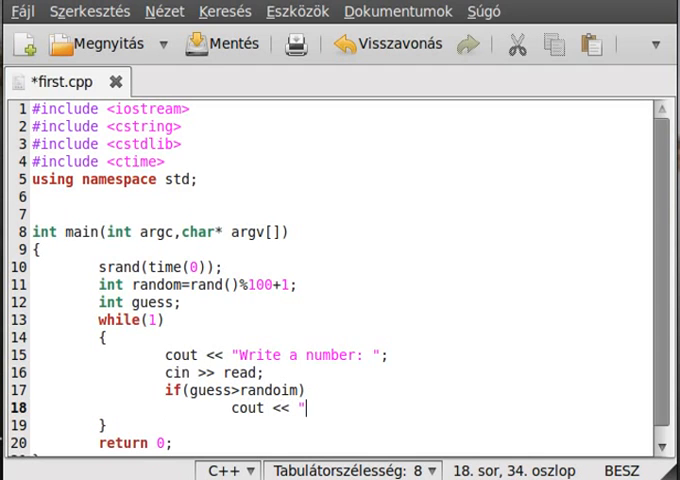
{"action": "type", "text": "\\n"}
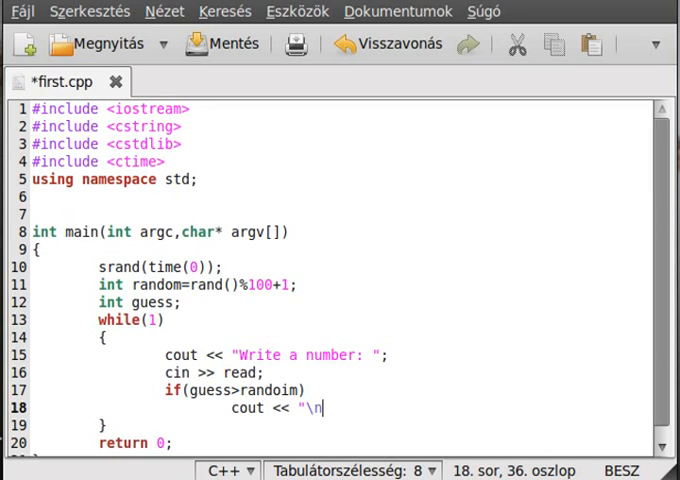
{"action": "type", "text": "It is too big"}
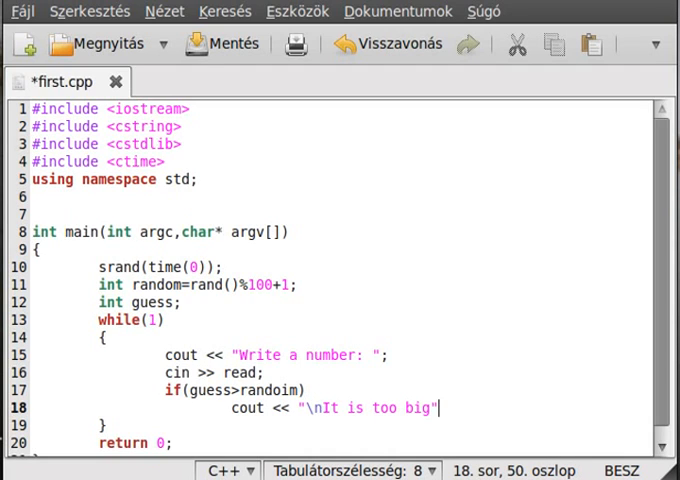
{"action": "type", "text": "<< endl"}
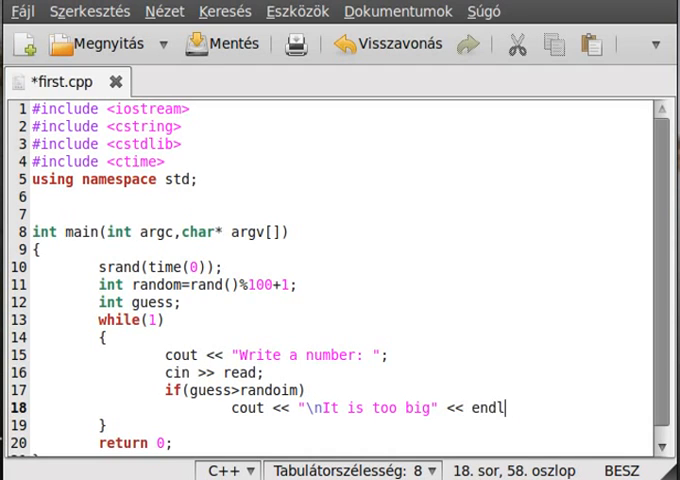
{"action": "key", "text": "Return"}
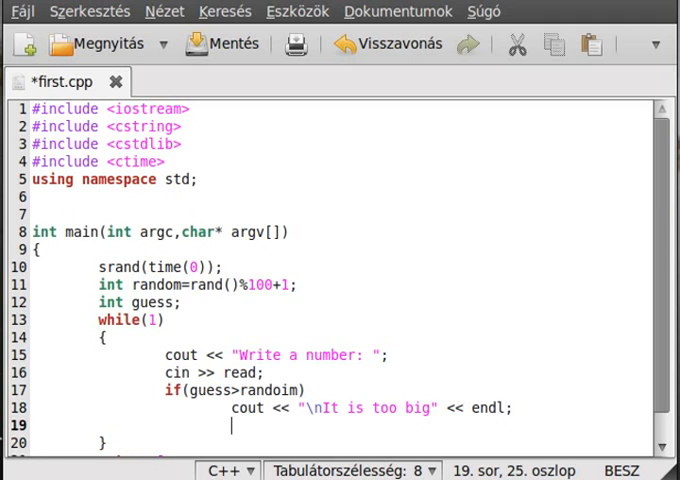
Add else if(guess<random) printing "It's too small" followed by endl
{"action": "type", "text": "else if"}
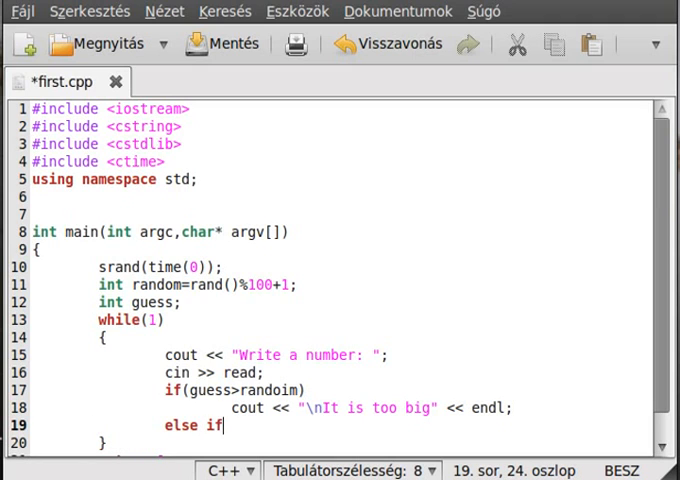
{"action": "type", "text": "(gues"}
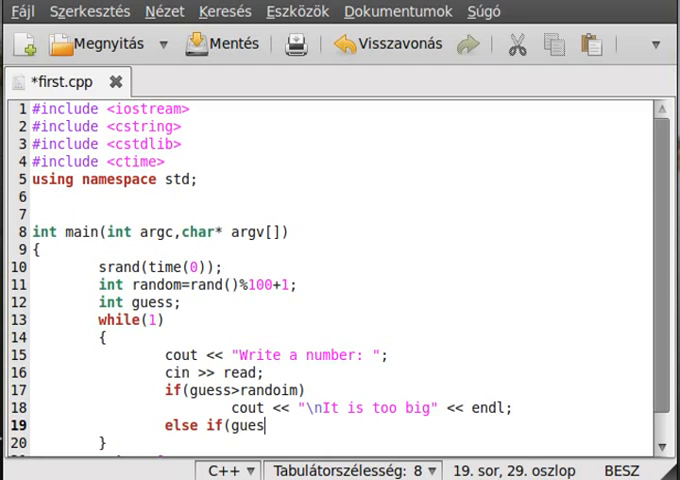
{"action": "type", "text": "s<"}
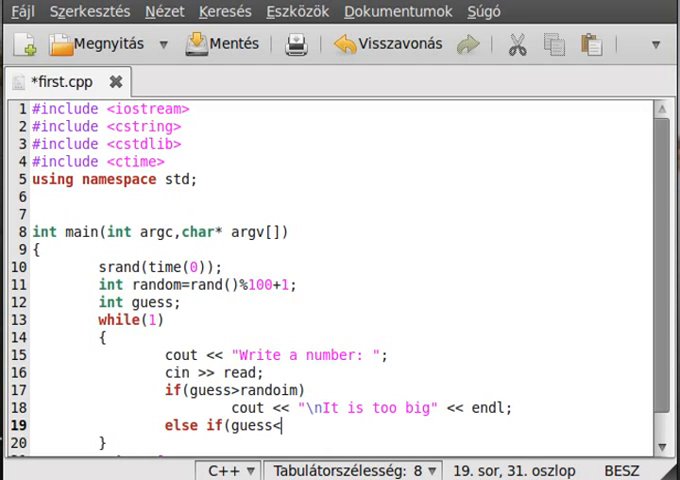
{"action": "type", "text": "random"}
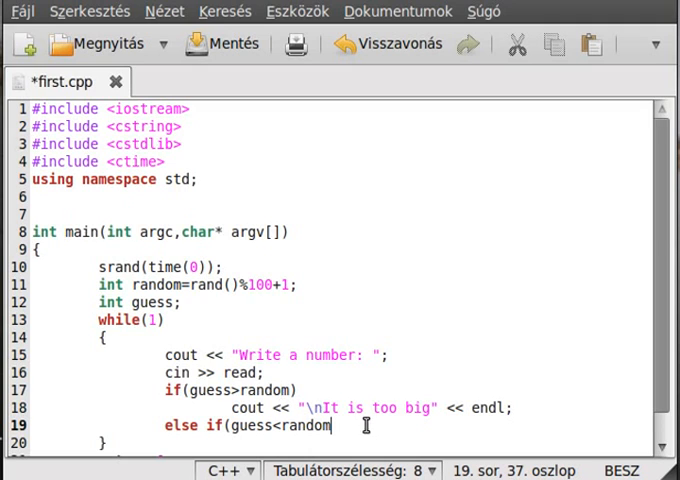
{"action": "key", "text": "Return"}
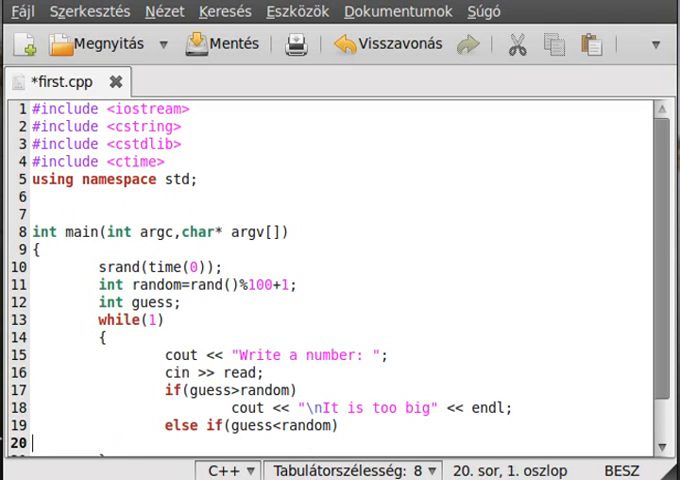
{"action": "type", "text": "cout"}
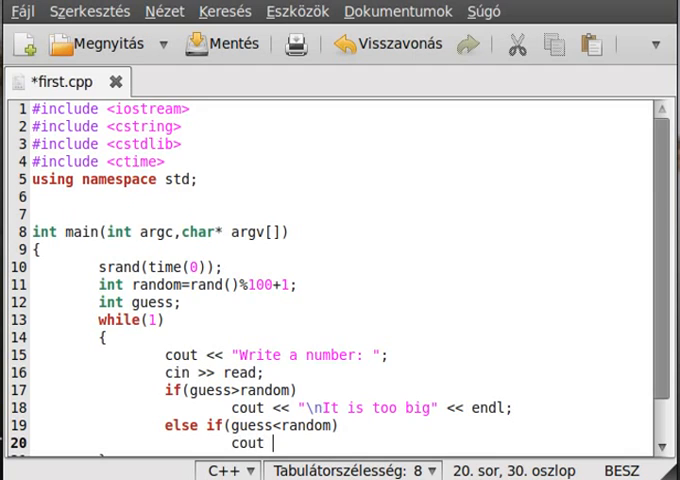
{"action": "type", "text": "<< \"\\nIt"}
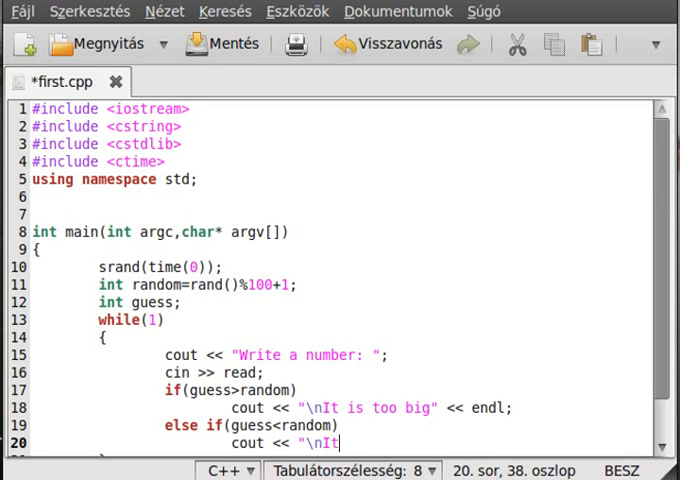
{"action": "type", "text": "'s too sma"}
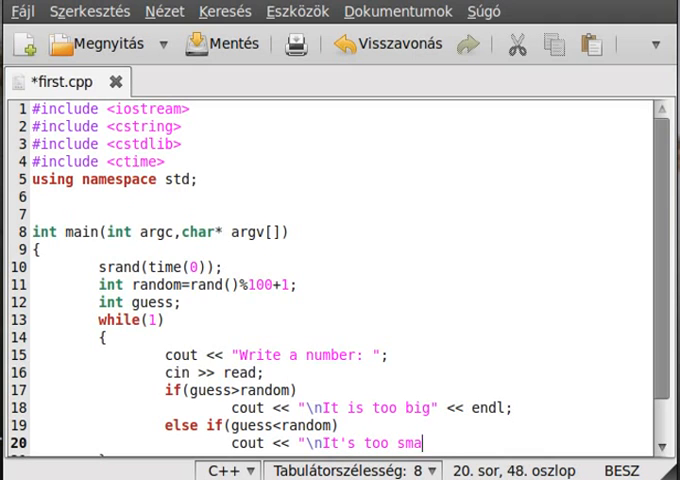
{"action": "type", "text": "ll\""}
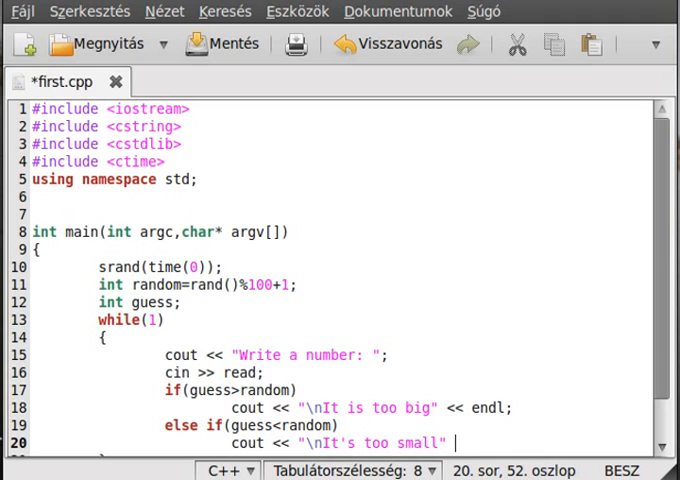
{"action": "type", "text": "<< endl;"}
{"action": "type", "text": "else"}
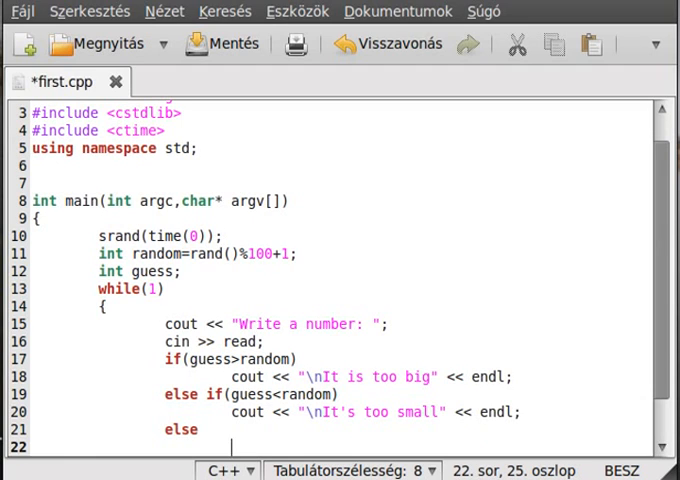
Type break; under the else branch to exit the while loop
{"action": "type", "text": "bre"}
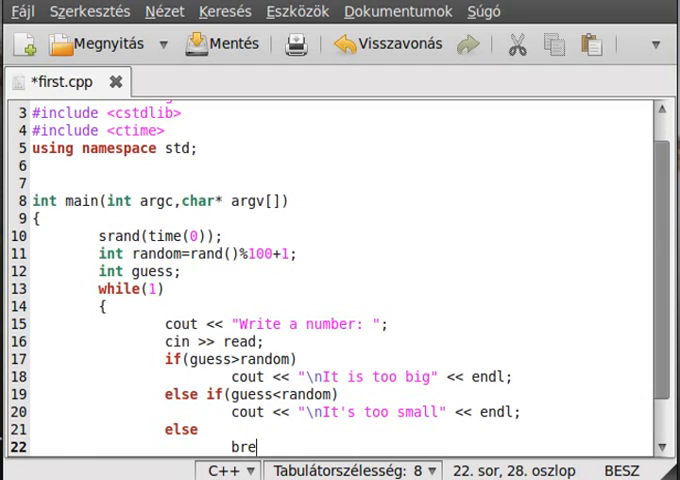
{"action": "type", "text": "ak;"}
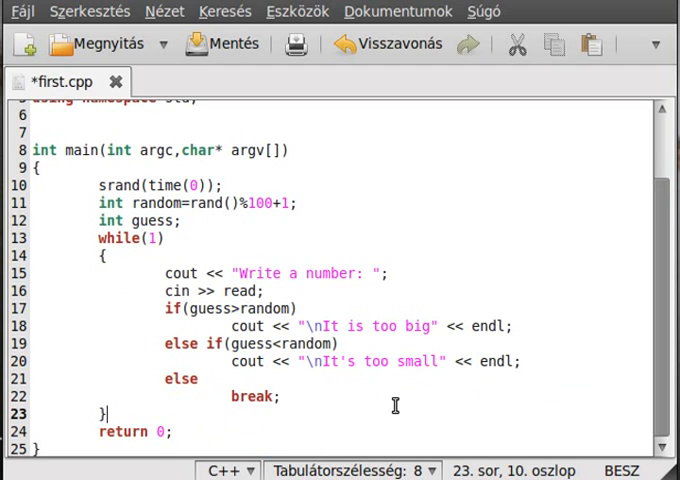
After the loop, print "\nCongratulison the number was " << random;
{"action": "type", "text": "cout"}
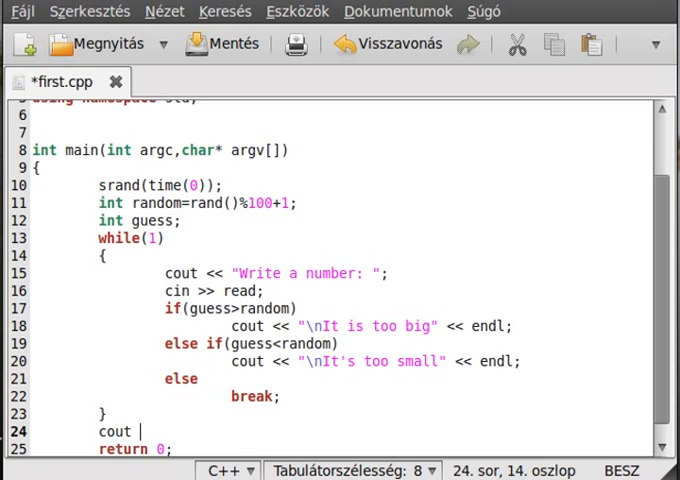
{"action": "type", "text": "<< \""}
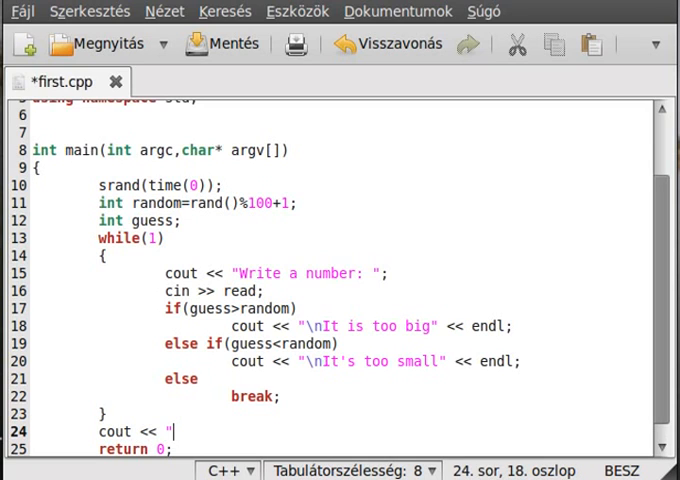
{"action": "type", "text": "Congra"}
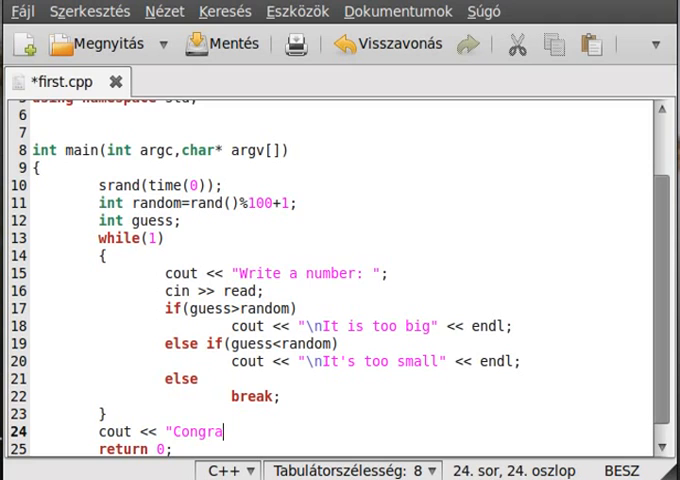
{"action": "type", "text": "tulison the numb"}
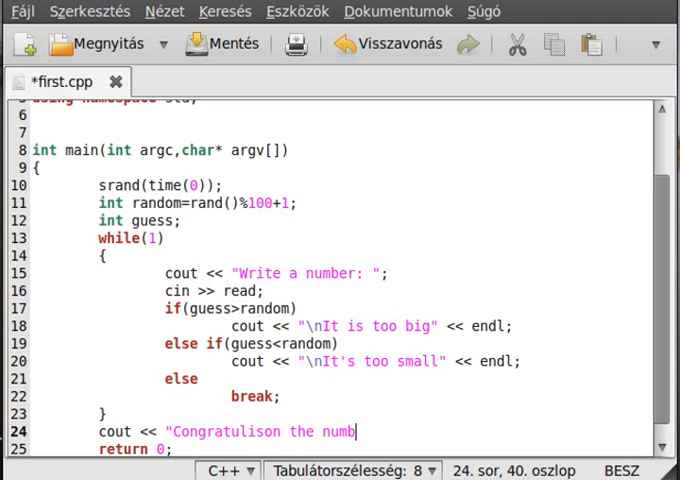
{"action": "type", "text": "er was"}
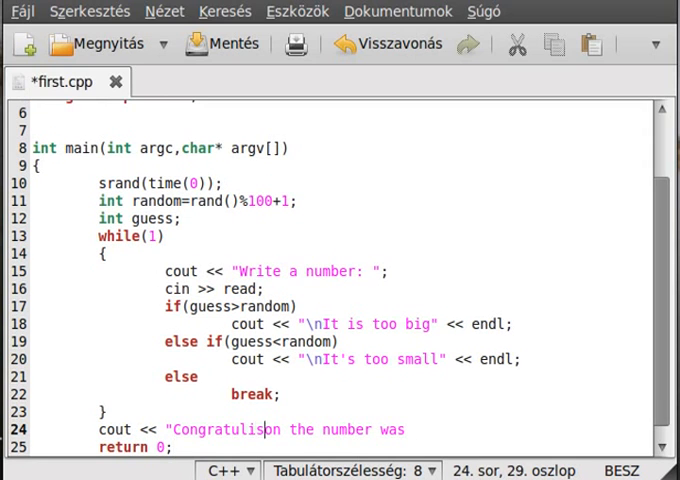
{"action": "type", "text": "\\nm"}
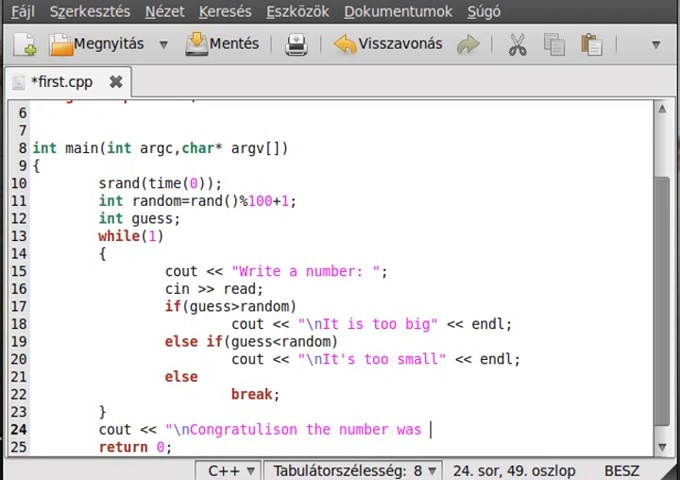
{"action": "type", "text": "<<"}
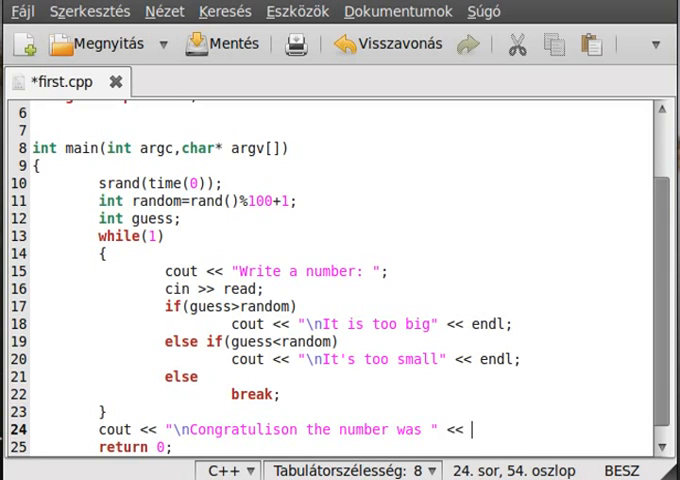
{"action": "type", "text": "random"}
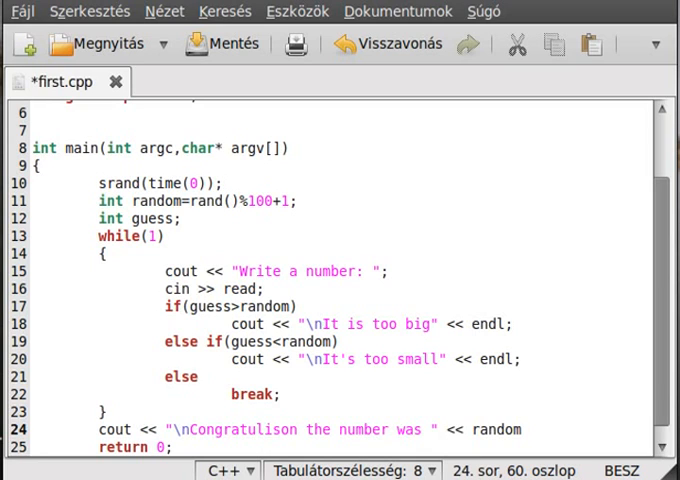
{"action": "type", "text": ";"}
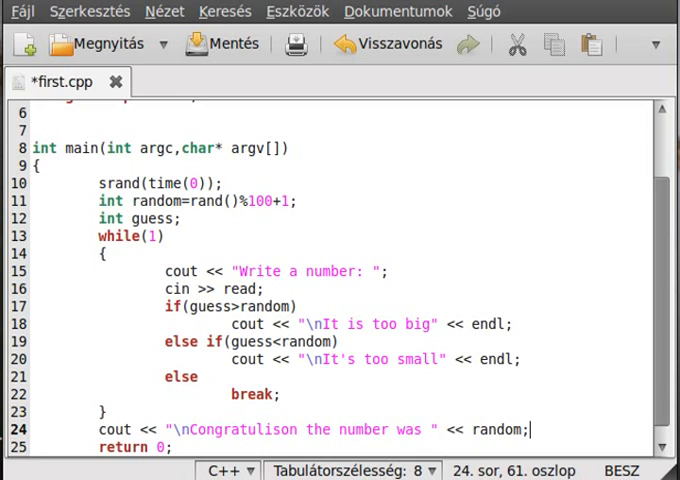
{"action": "mouse_move", "coordinate": [278, 322]}
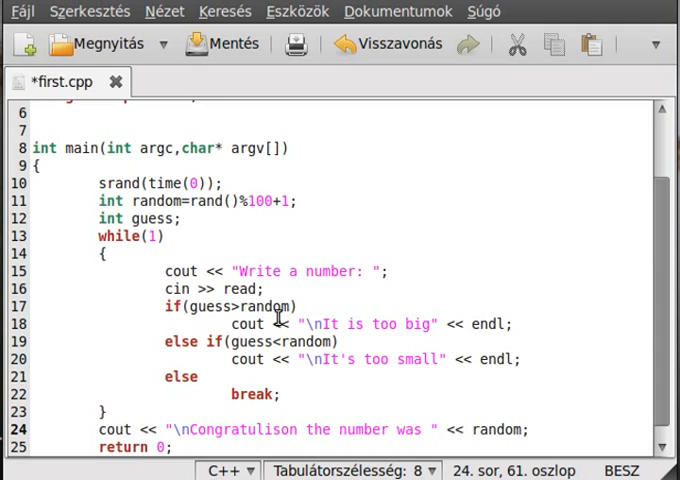
Save first.cpp, replace read with guess on line 16, and save again
{"action": "key", "text": "ctrl+s"}
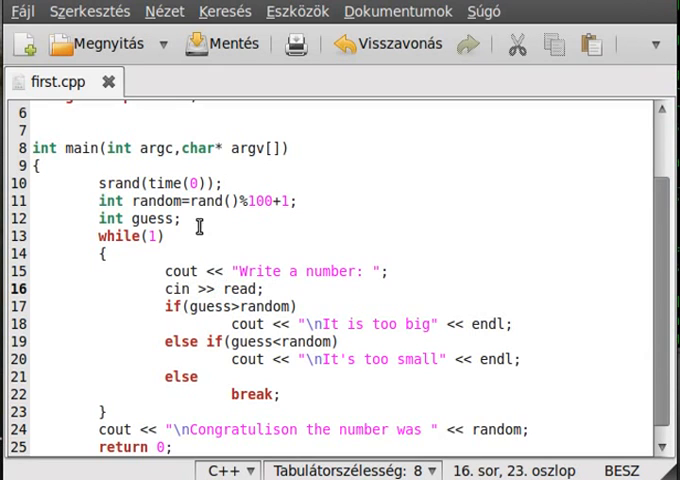
{"action": "double_click", "coordinate": [241, 289]}
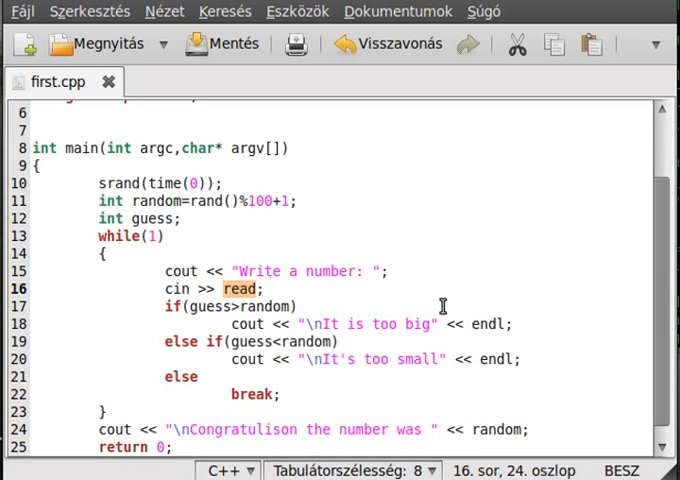
{"action": "type", "text": "guess"}
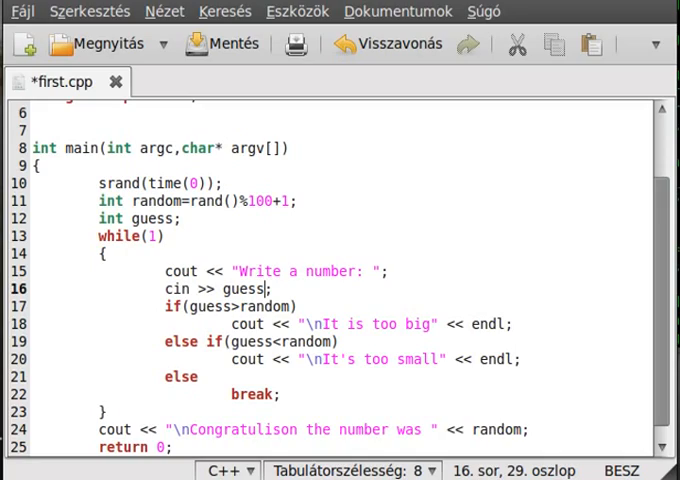
{"action": "left_click", "coordinate": [221, 43]}
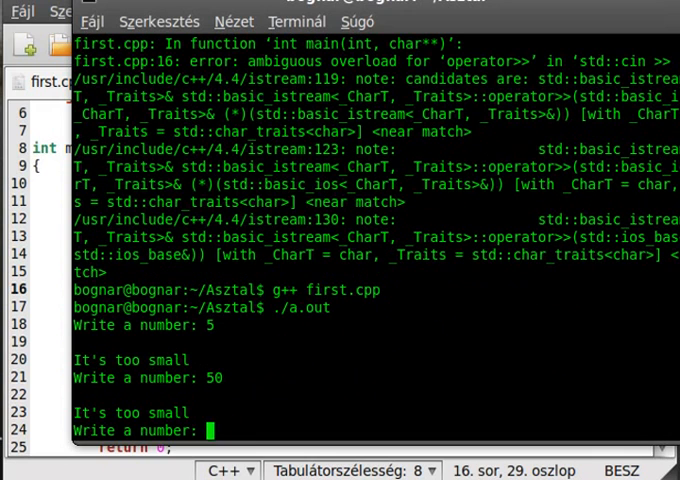
Play the compiled game, guessing 70 and then 57 to win
{"action": "type", "text": "70"}
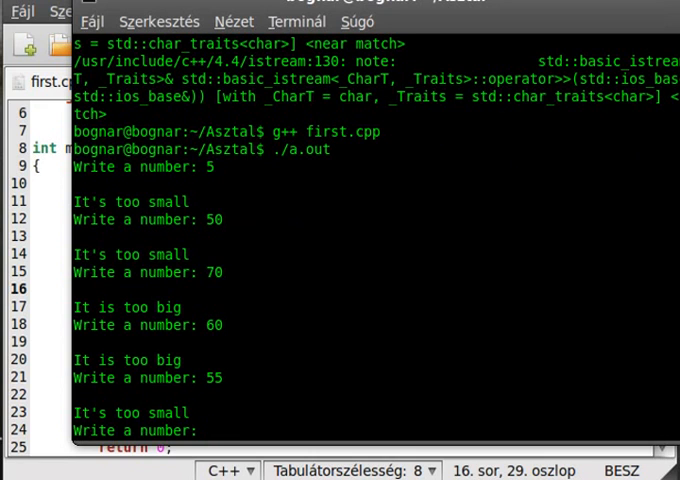
{"action": "type", "text": "57"}
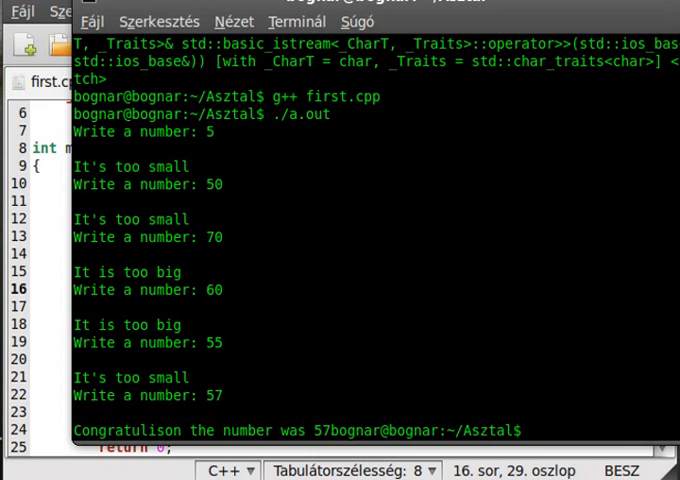
{"action": "mouse_move", "coordinate": [535, 200]}
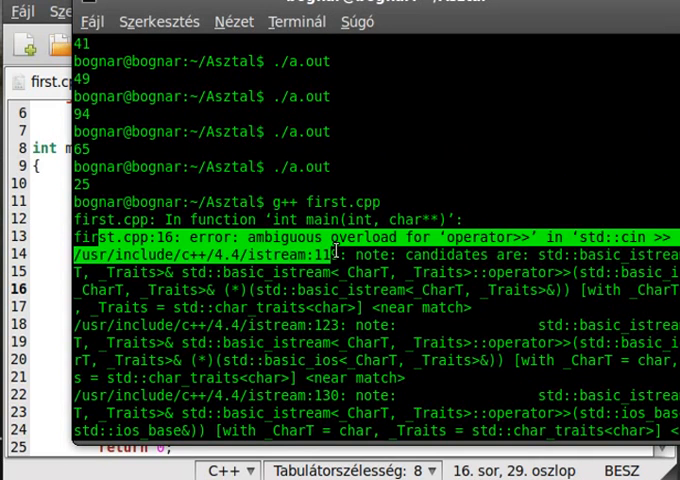
{"action": "mouse_move", "coordinate": [315, 61]}
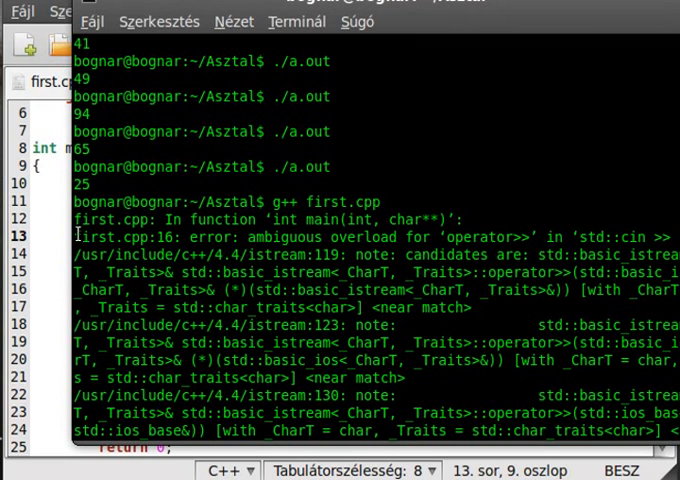
Select the file name and description in the first.cpp:16 operator>> error
{"action": "double_click", "coordinate": [115, 236]}
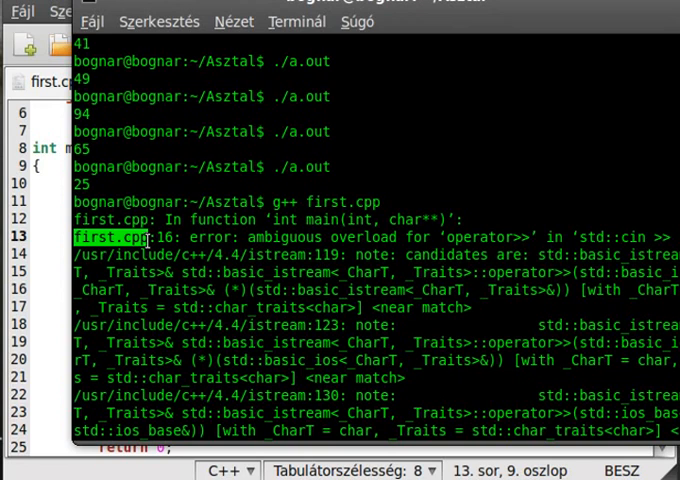
{"action": "mouse_move", "coordinate": [178, 237]}
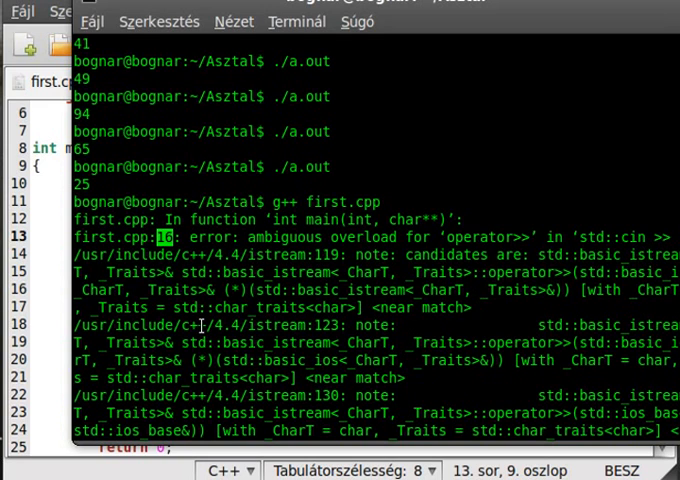
{"action": "left_click_drag", "start_coordinate": [246, 236], "coordinate": [510, 236]}
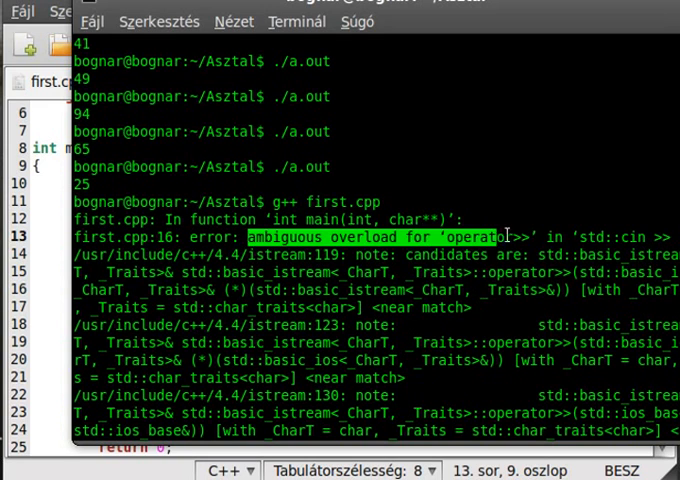
{"action": "left_click", "coordinate": [285, 318]}
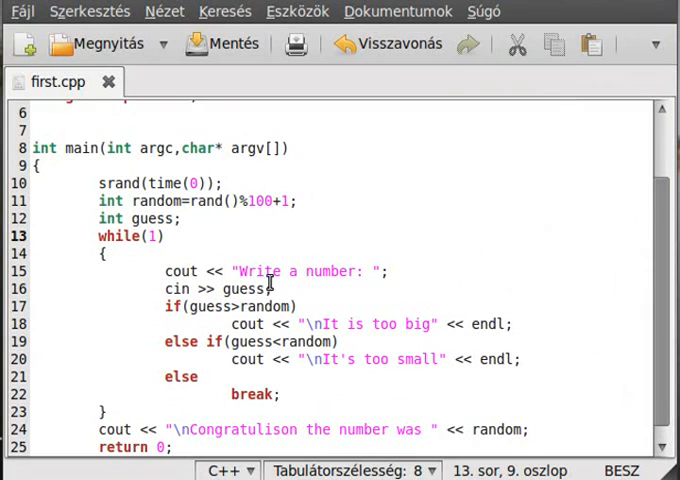
Highlight guess on line 16 in gedit and scroll down through the file
{"action": "double_click", "coordinate": [242, 289]}
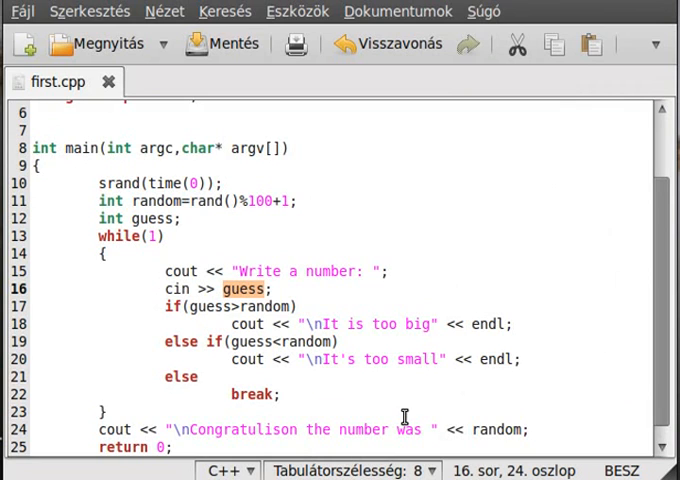
{"action": "mouse_move", "coordinate": [404, 268]}
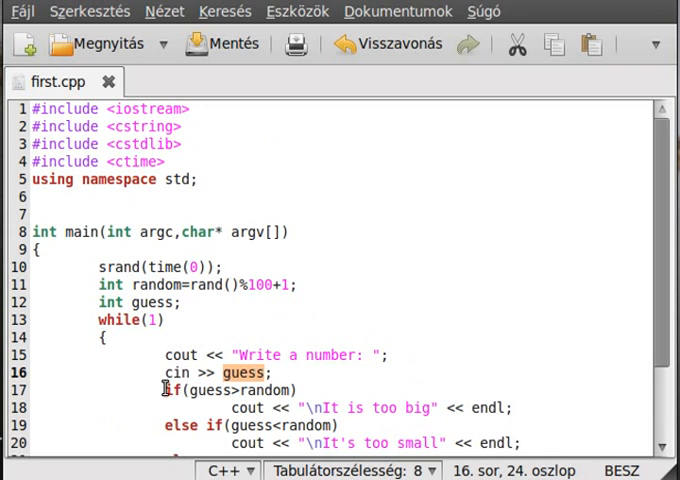
{"action": "mouse_move", "coordinate": [237, 373]}
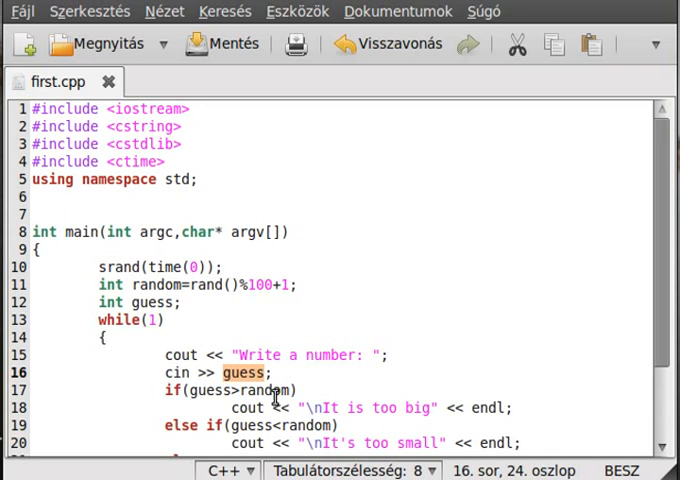
{"action": "scroll", "scroll_direction": "down", "scroll_amount": 3}
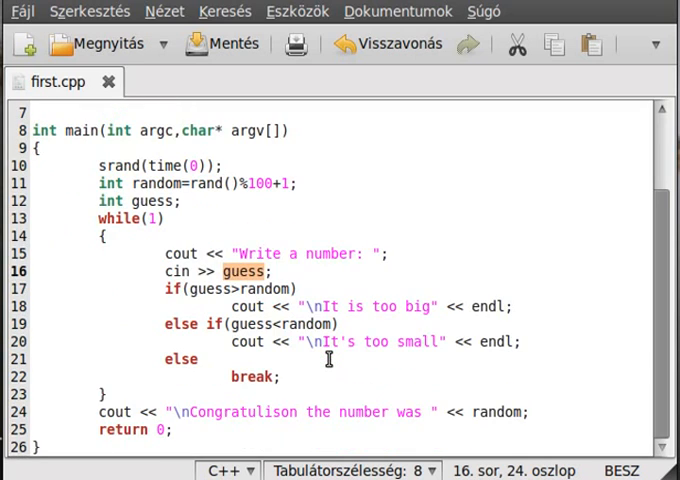